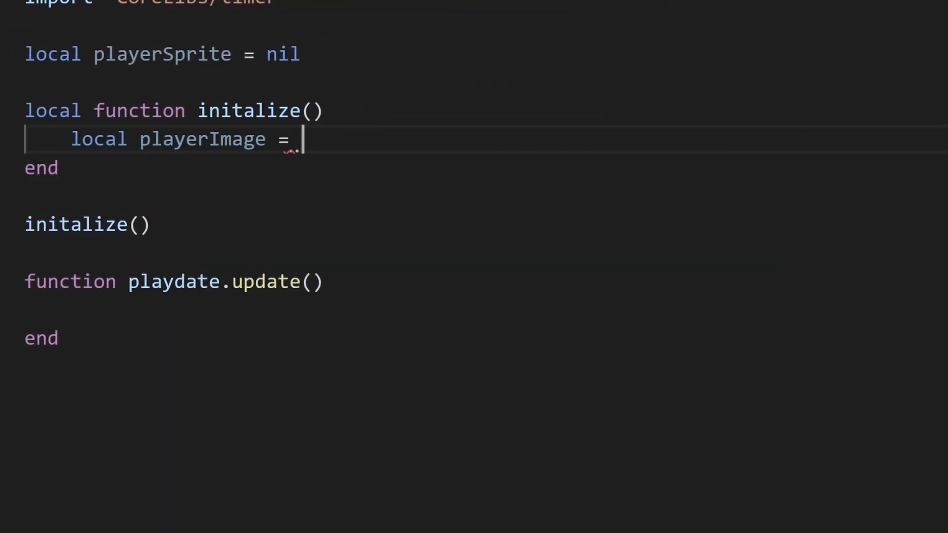
# Step: Assign playerImage the value playdate.graphics.image.new() inside initialize
pyautogui.write('playdate.graphics.image.new()')
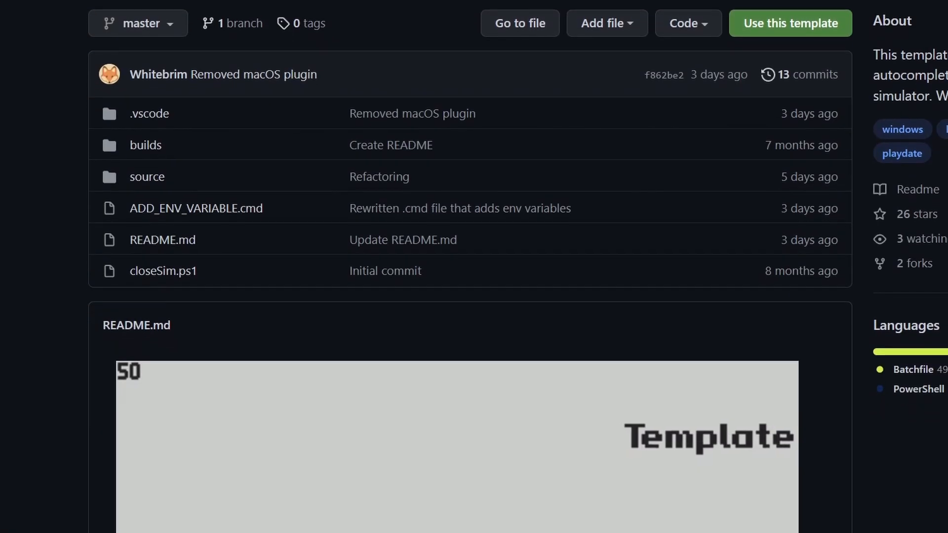
# Step: Scroll the template repository page and reveal its Code download options
pyautogui.scroll(-3)
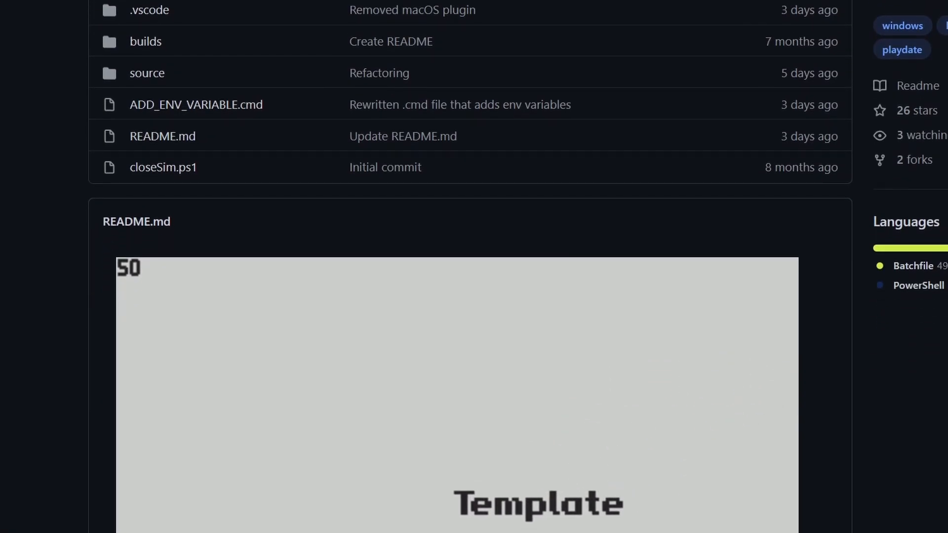
pyautogui.write('code.visual')
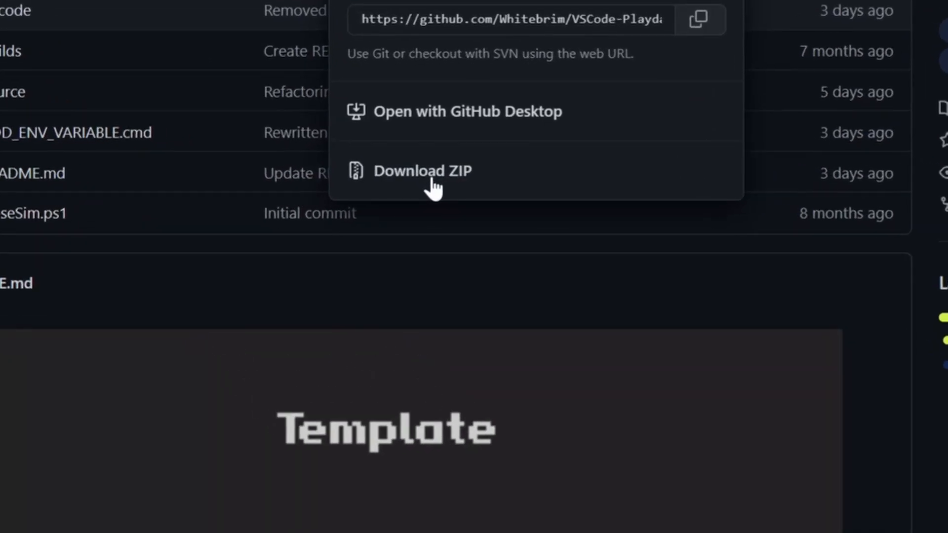
# Step: Rename the extracted template folder to PlaydateProject
pyautogui.click(421, 171)
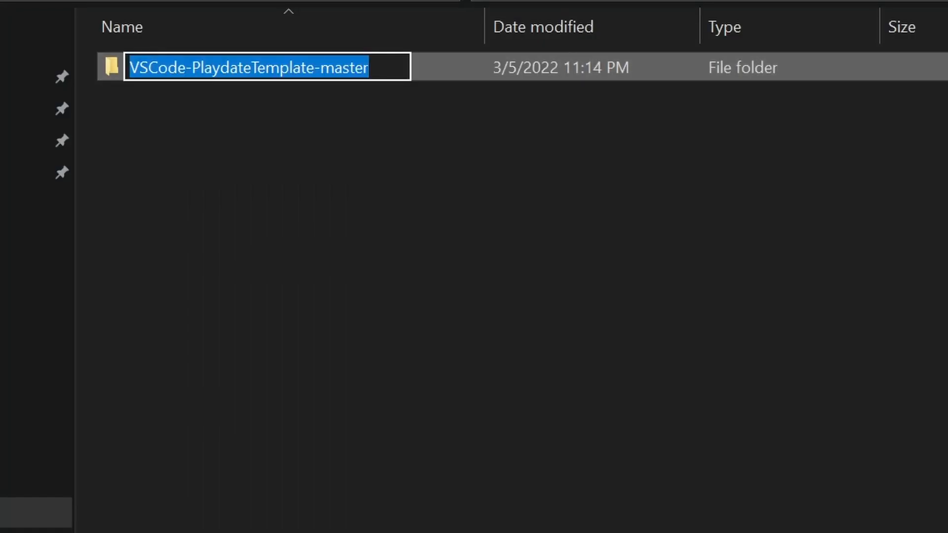
pyautogui.write('PlaydateProject')
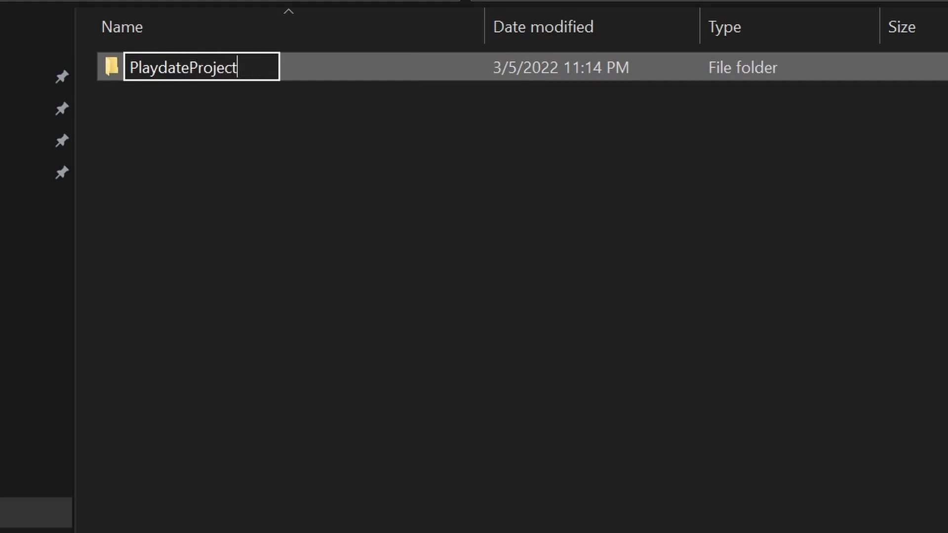
# Step: Unblock closeSim.ps1 via its Properties, then view the system environment variables list
pyautogui.rightClick(66, 137)
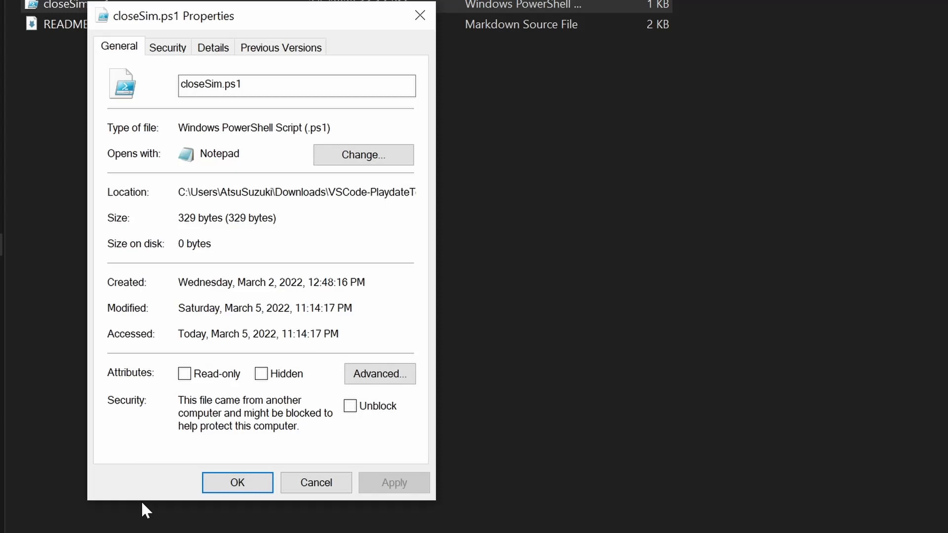
pyautogui.click(349, 406)
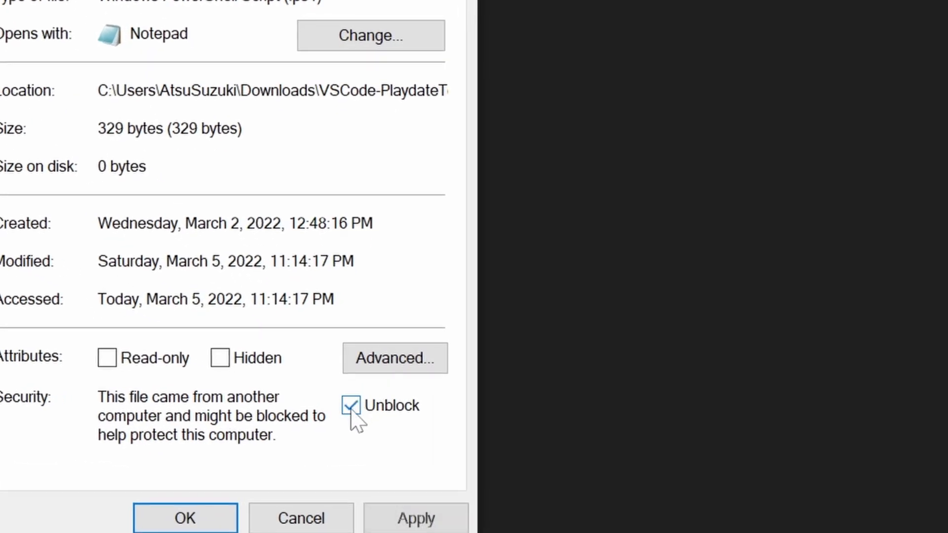
pyautogui.click(185, 519)
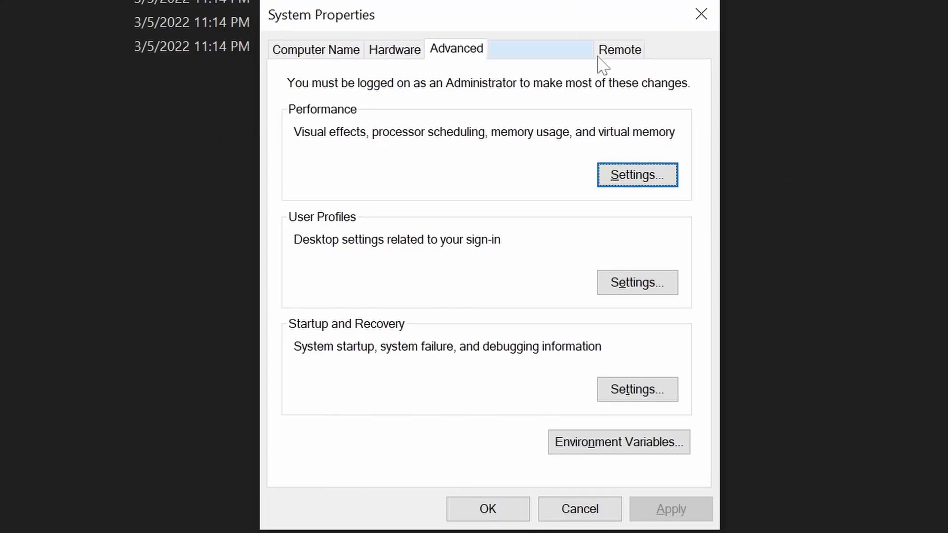
pyautogui.click(618, 442)
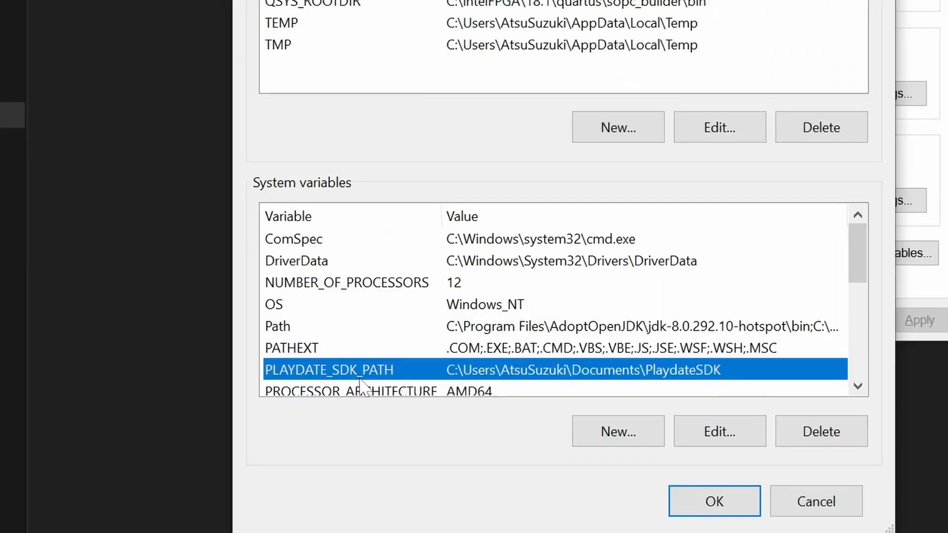
pyautogui.moveTo(776, 495)
pyautogui.write('vis')
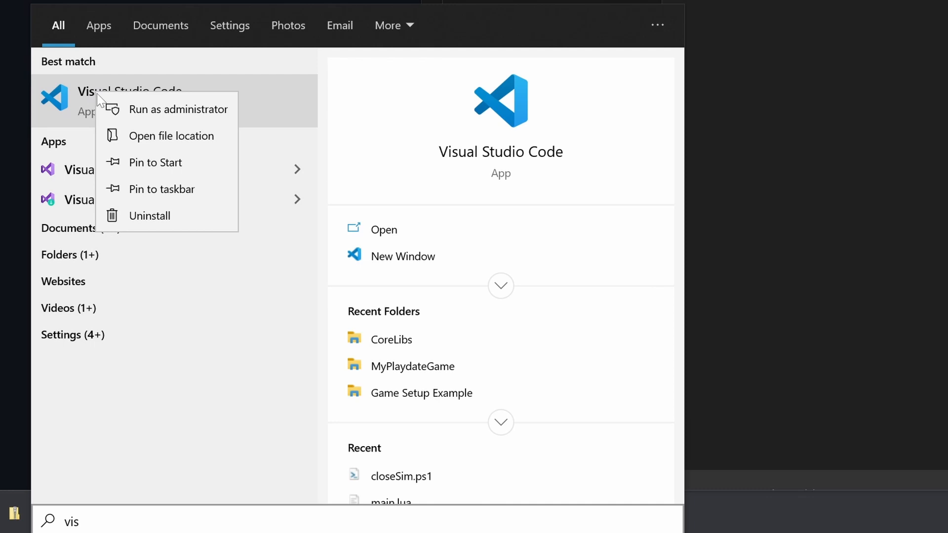
# Step: Locate Code.exe and set its compatibility option to always run as administrator
pyautogui.click(170, 135)
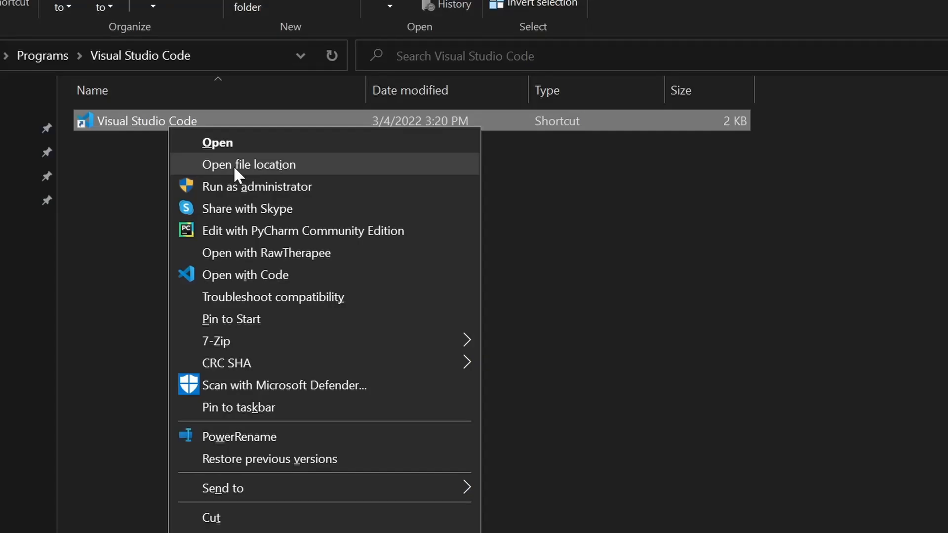
pyautogui.click(249, 165)
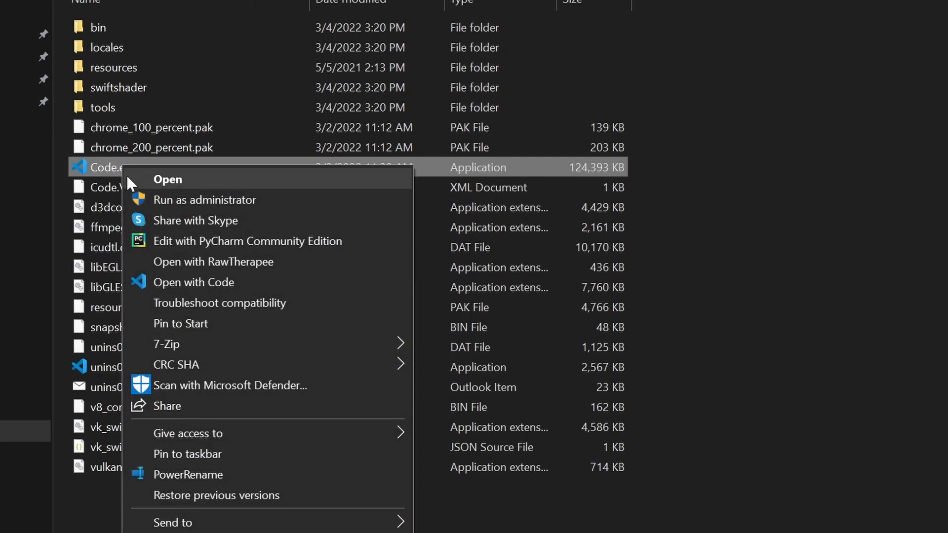
pyautogui.click(182, 532)
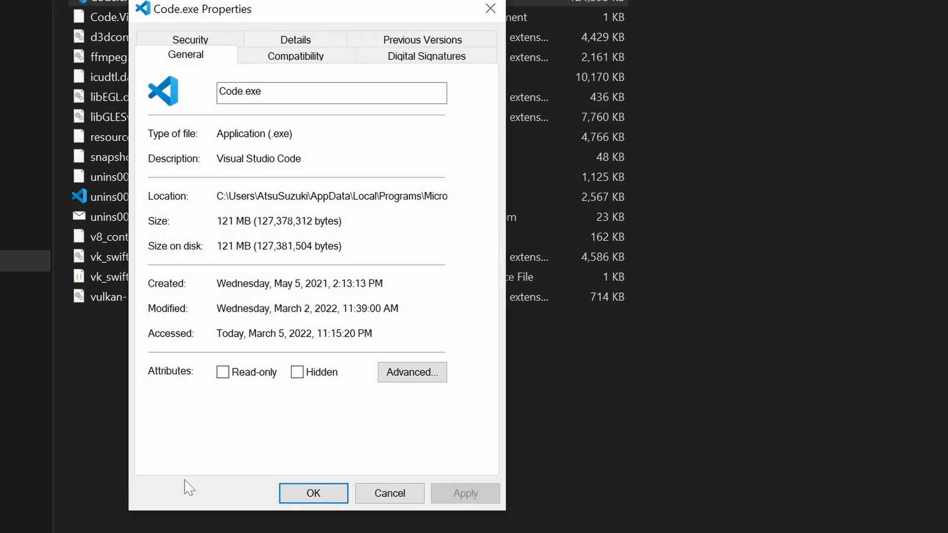
pyautogui.click(295, 55)
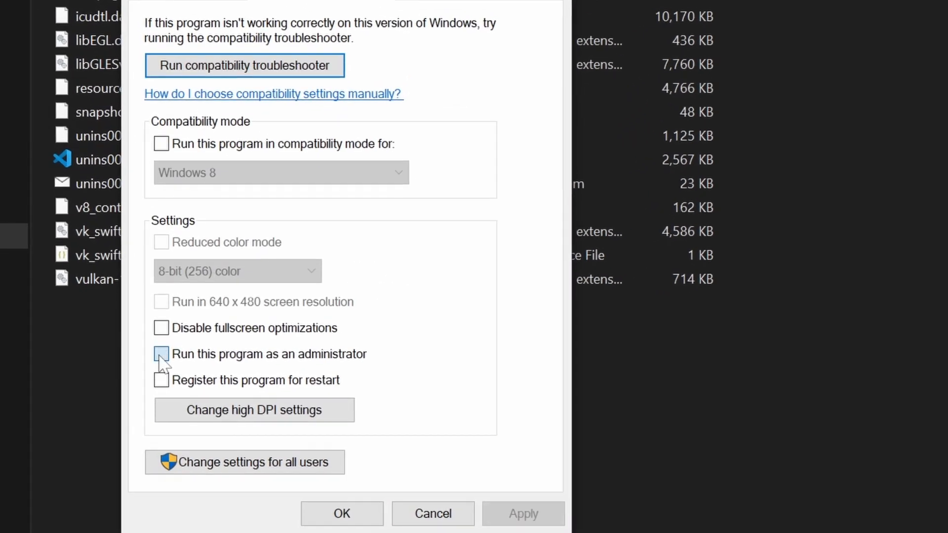
pyautogui.click(161, 353)
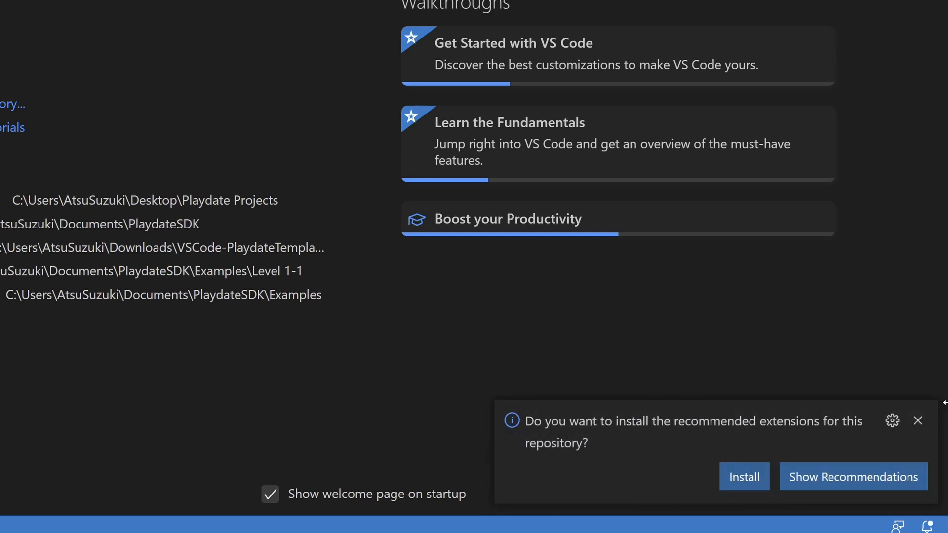
# Step: Show recommended extensions, then run the build task to launch the Playdate simulator
pyautogui.click(853, 476)
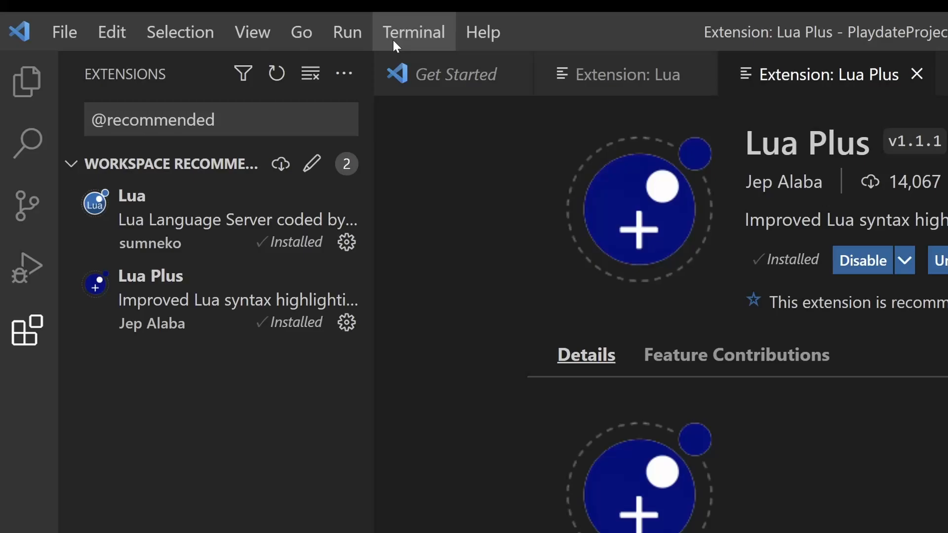
pyautogui.click(413, 31)
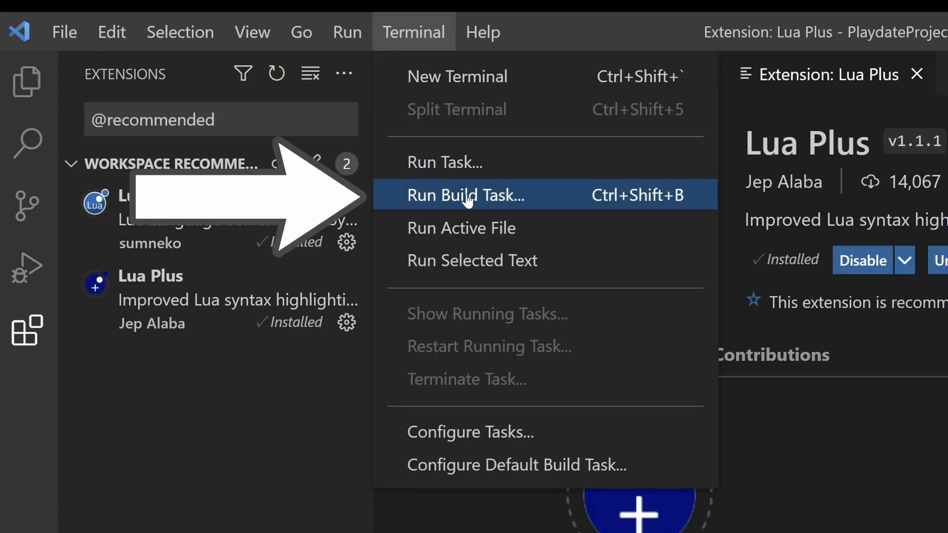
pyautogui.click(463, 194)
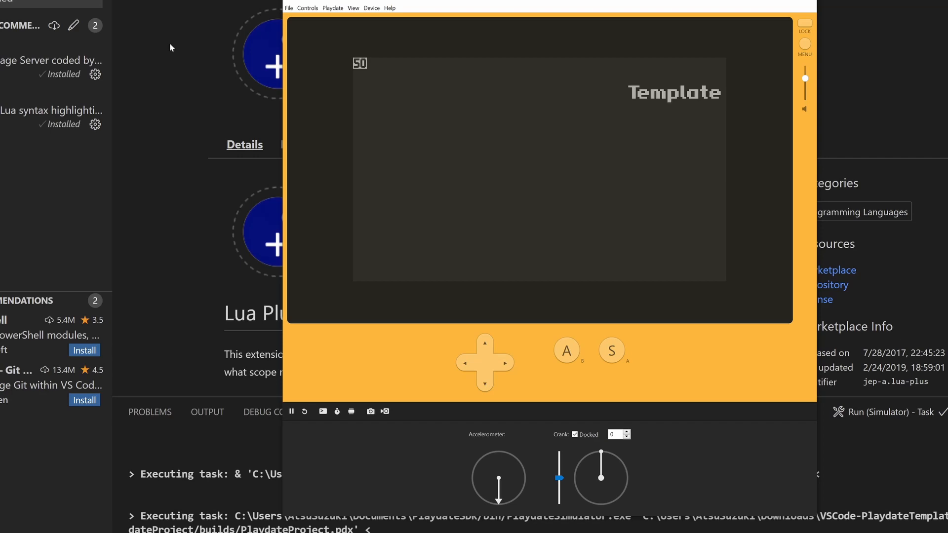
# Step: Add the PowerShell Bypass terminal profile to user settings.json and save it
pyautogui.press('ctrl+shift+p')
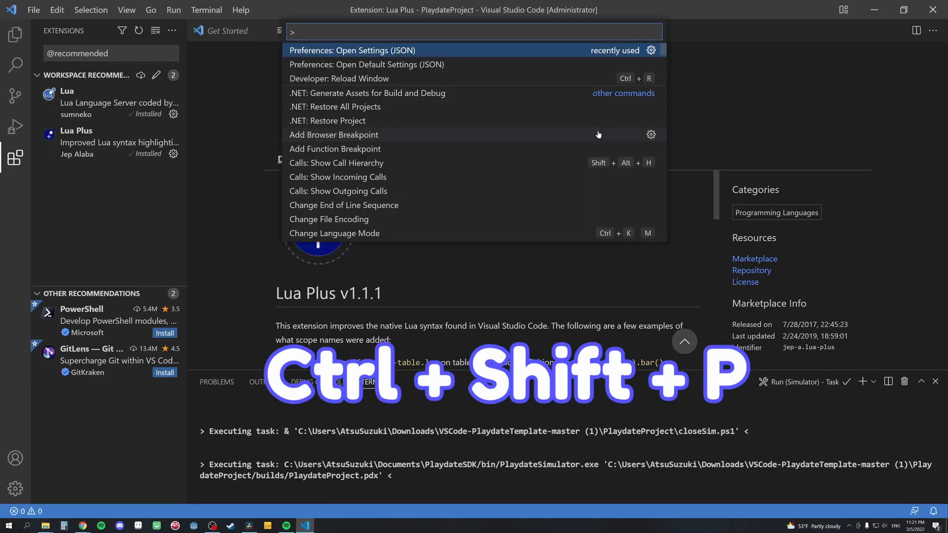
pyautogui.write('settings.json')
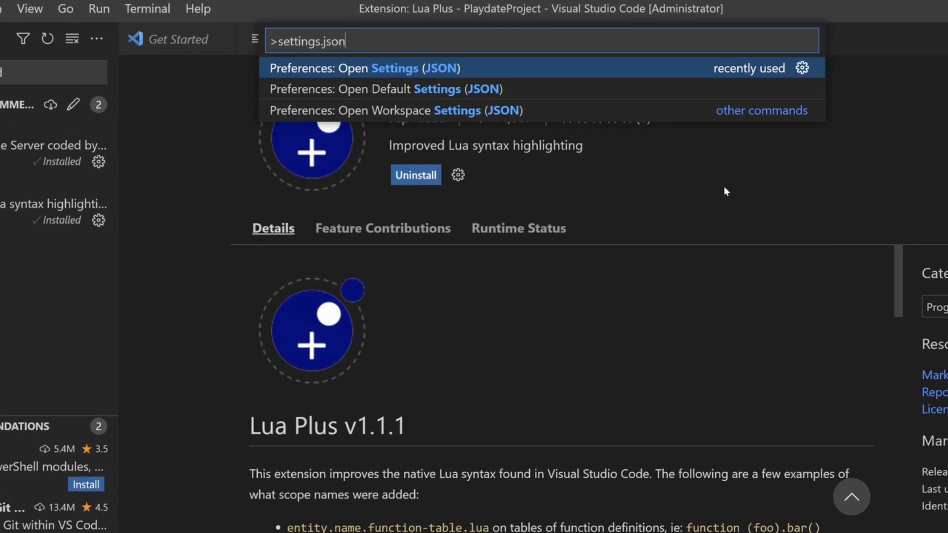
pyautogui.click(365, 68)
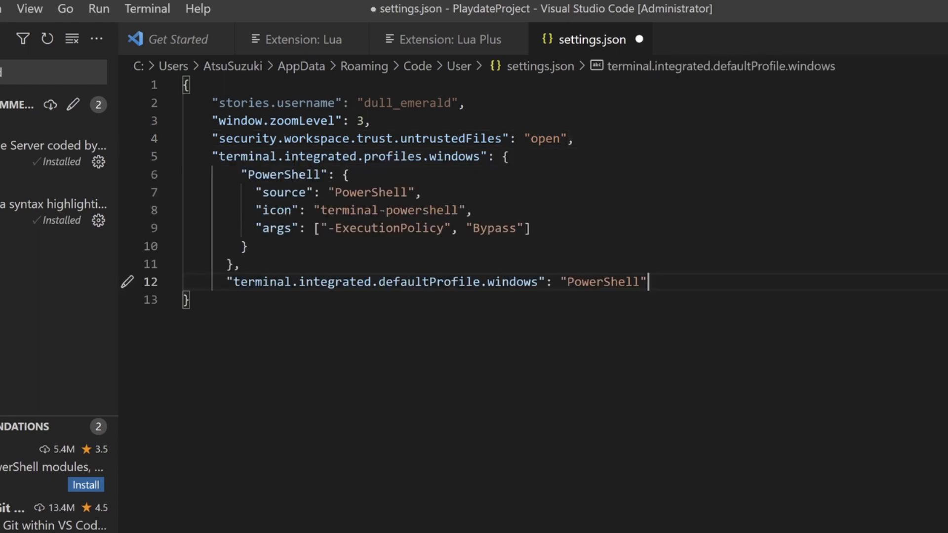
pyautogui.press('ctrl+s')
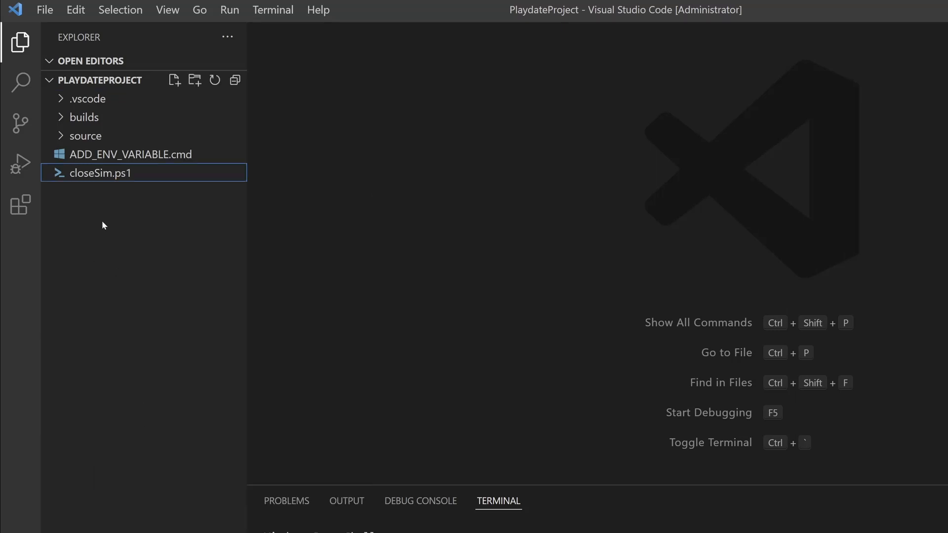
# Step: Delete ADD_ENV_VARIABLE.cmd and the font folder from the project tree
pyautogui.rightClick(128, 154)
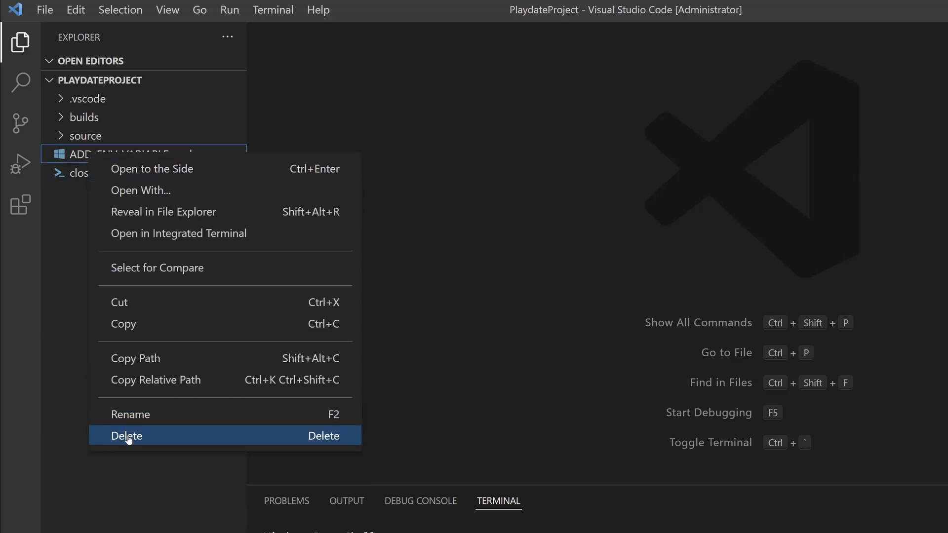
pyautogui.click(127, 436)
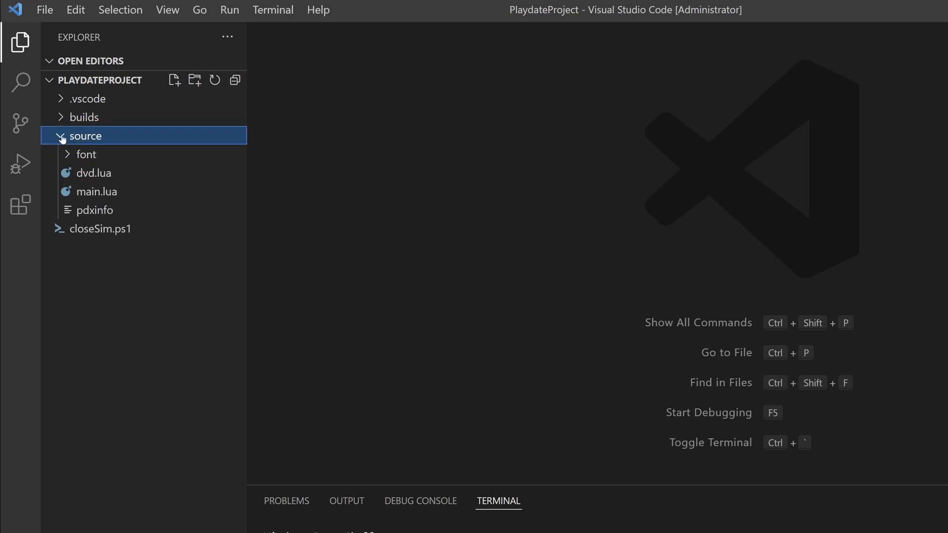
pyautogui.rightClick(96, 210)
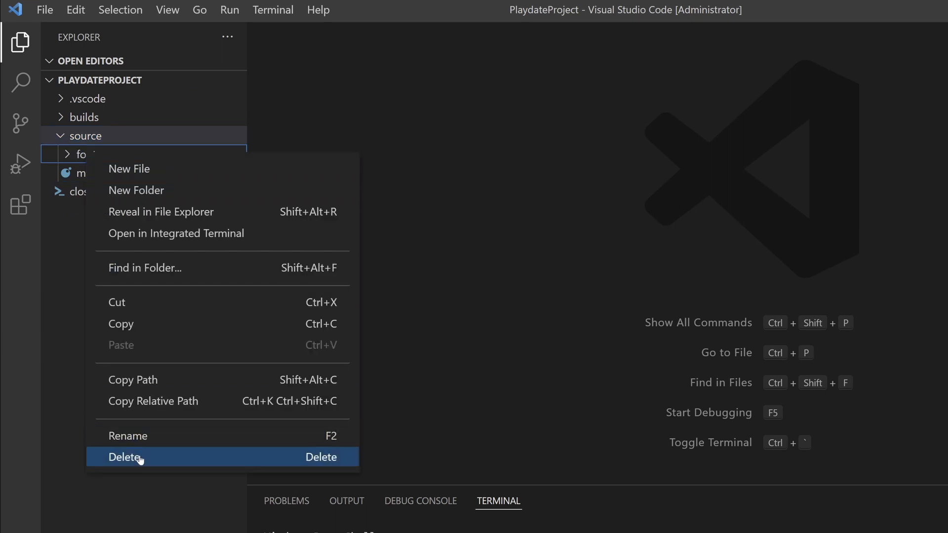
pyautogui.click(124, 456)
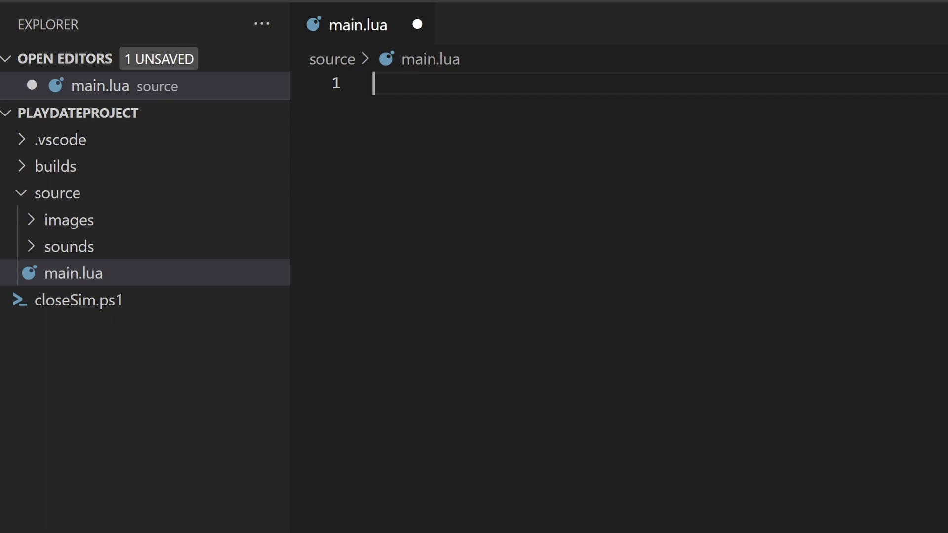
# Step: Write the CoreLibs import lines and an empty function playdate.update()
pyautogui.write('import "CoreLibs/object"')
pyautogui.write('import "CoreLibs/timer')
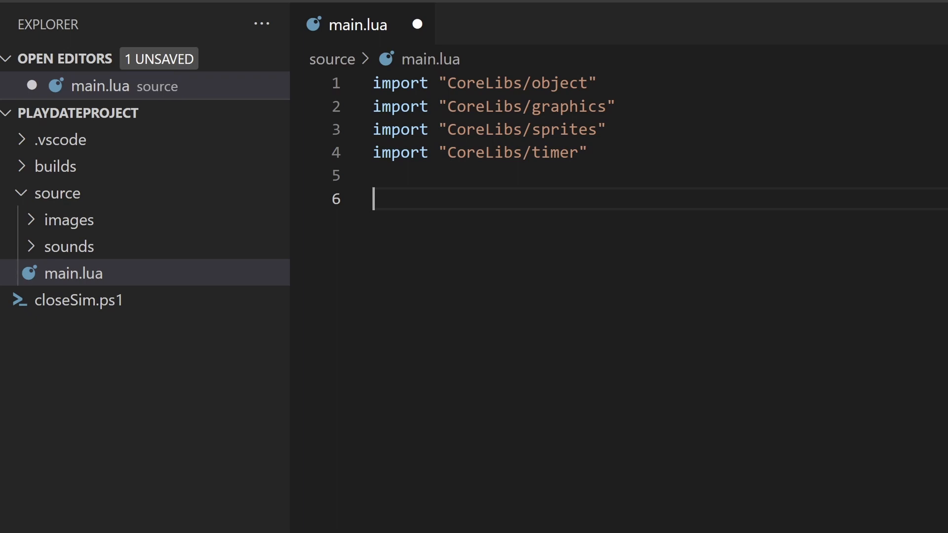
pyautogui.write('function')
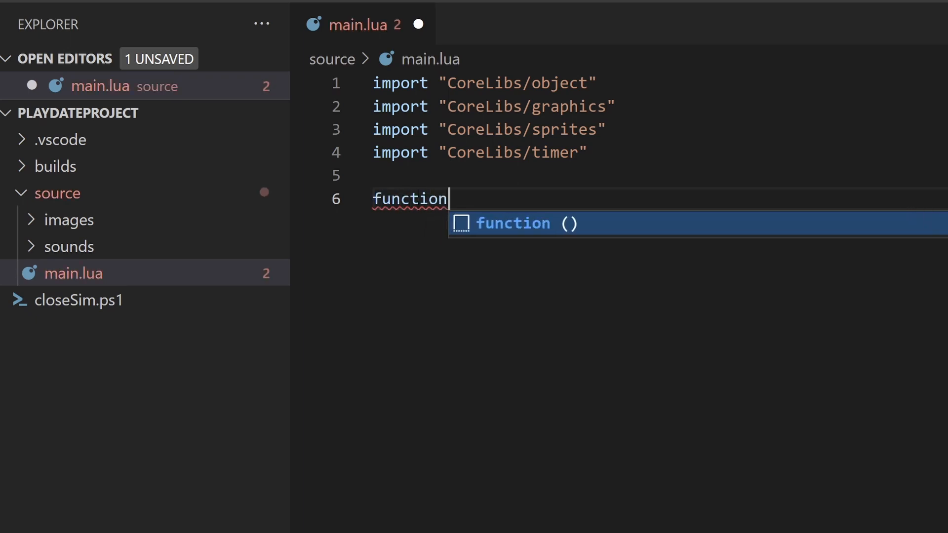
pyautogui.write('play')
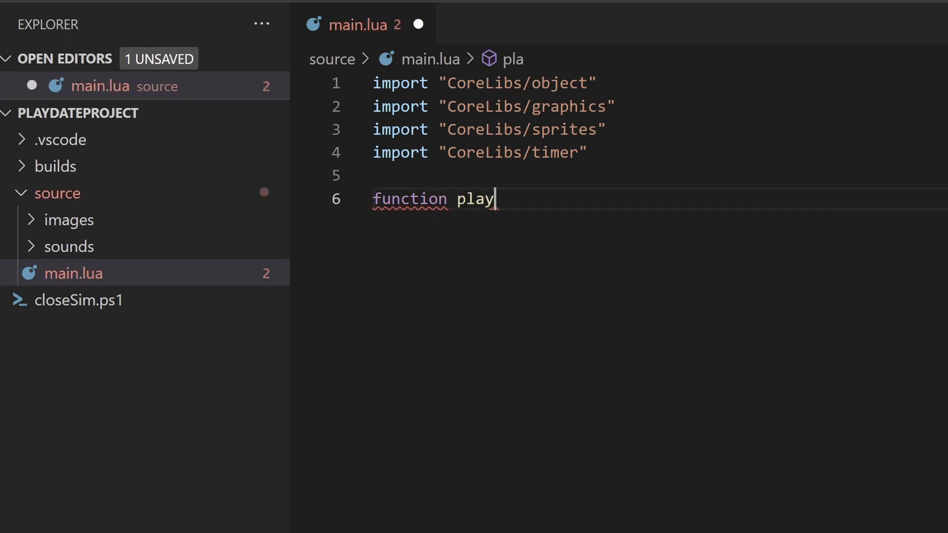
pyautogui.write('date.update(')
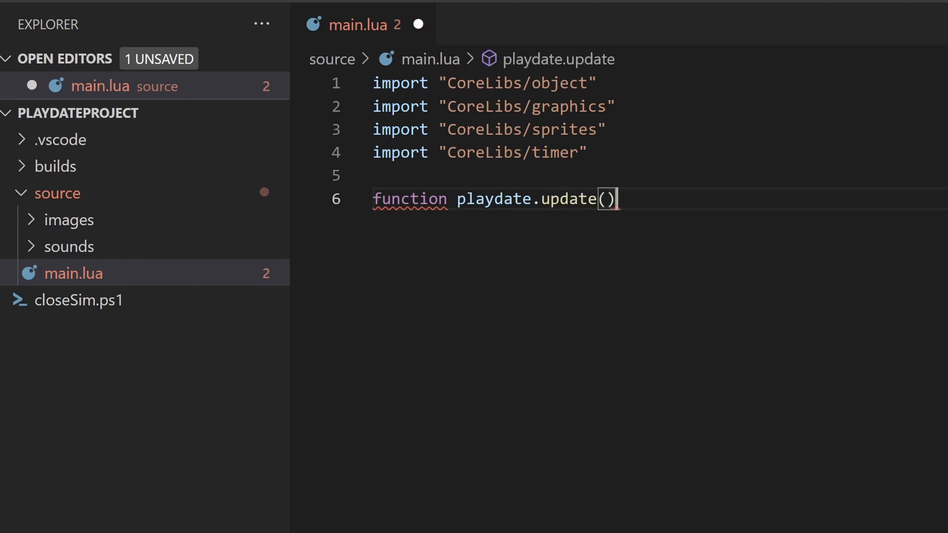
pyautogui.write('e')
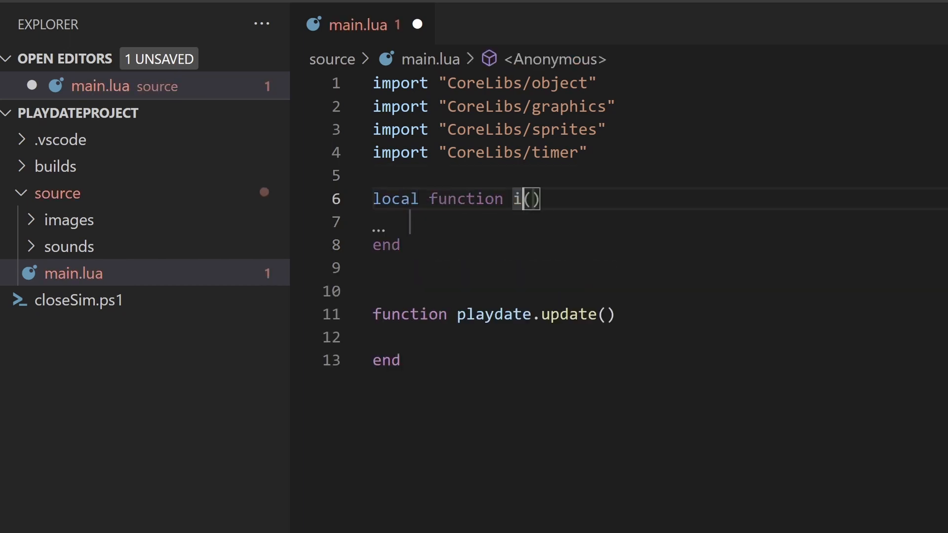
# Step: Define local function initalize() and call initalize() once
pyautogui.write('nitalize')
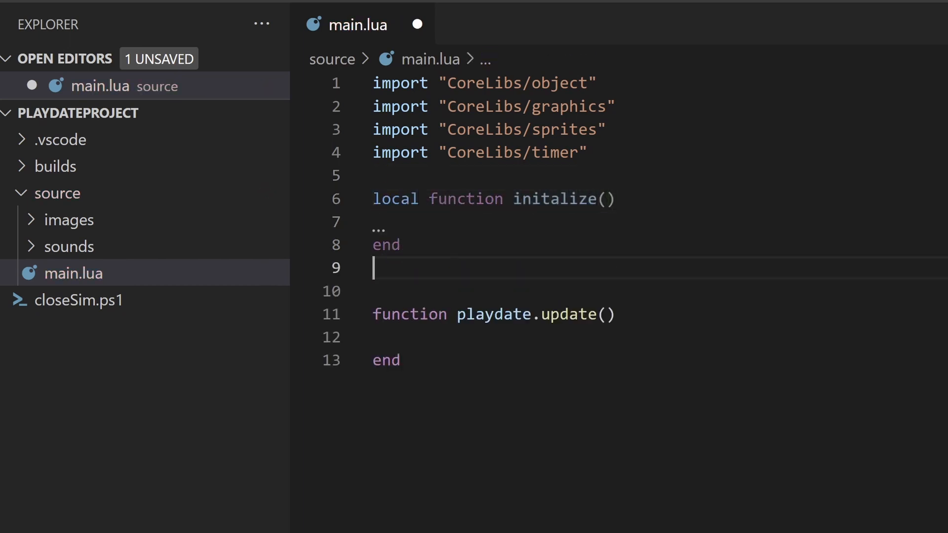
pyautogui.write('initalize()')
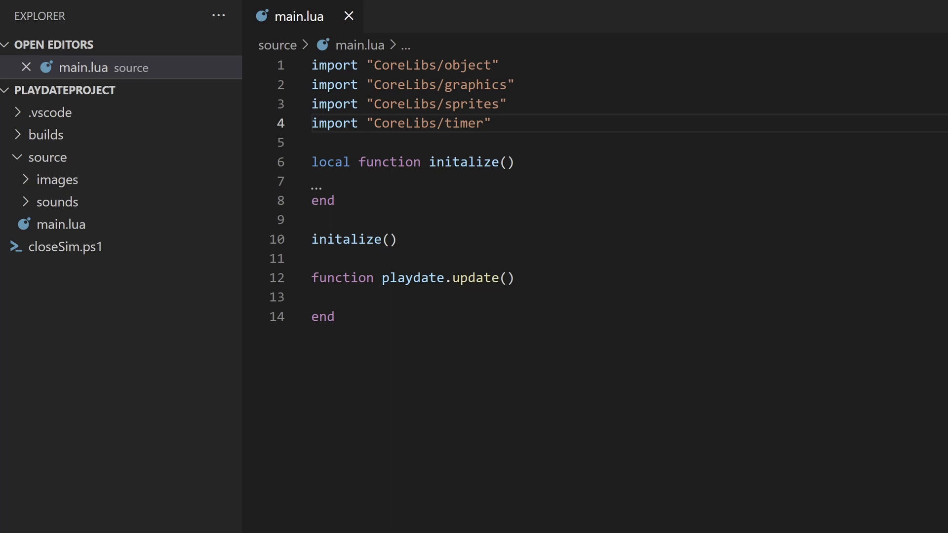
# Step: Preview player.png in the images folder, then return to main.lua
pyautogui.click(59, 180)
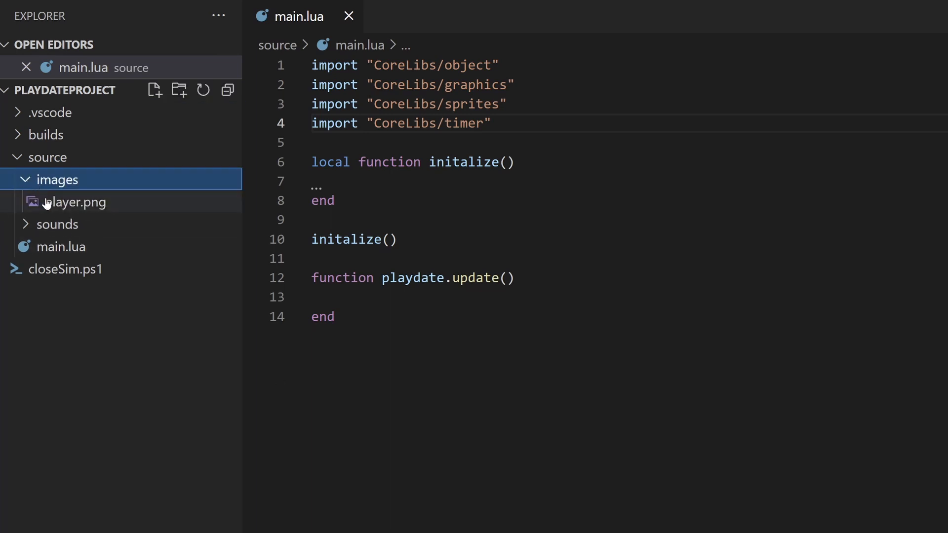
pyautogui.doubleClick(76, 202)
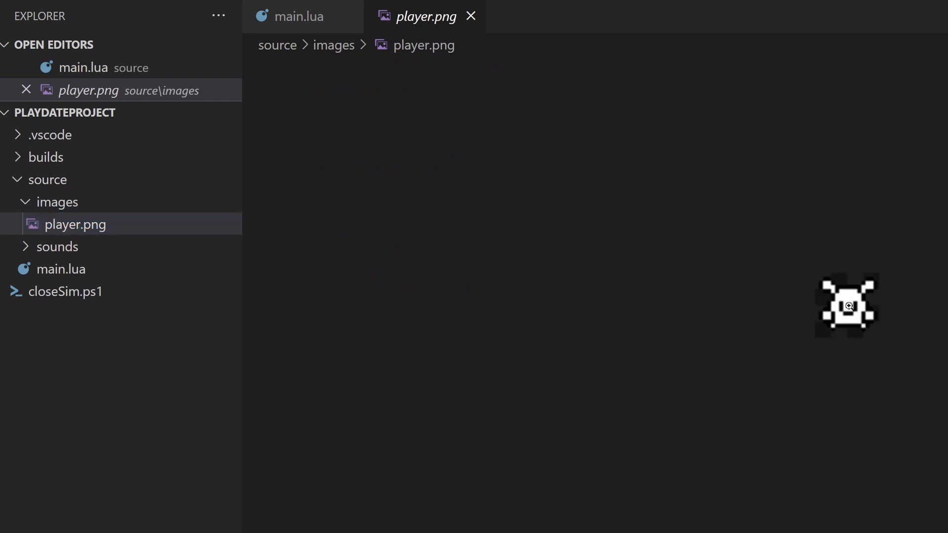
pyautogui.click(470, 17)
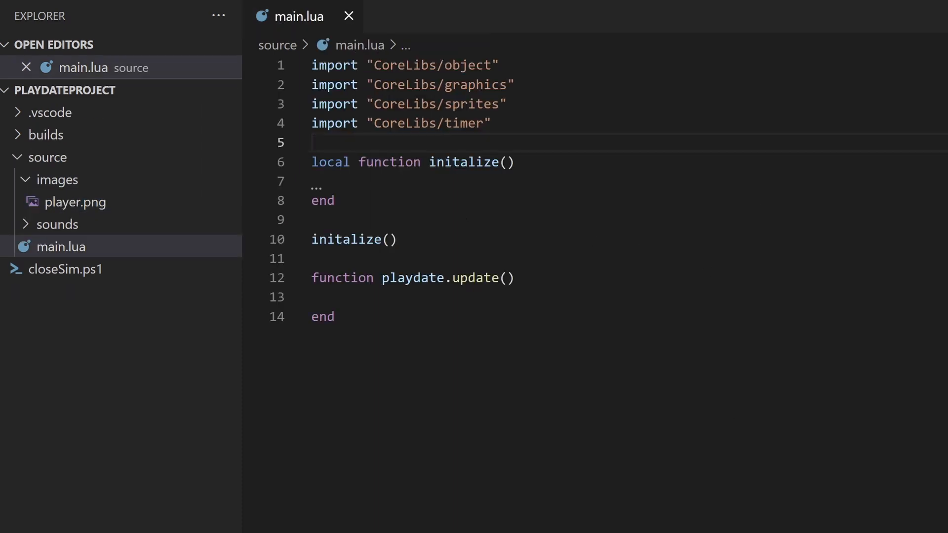
# Step: Declare local playerSprite and load playerImage from "images/player" in initalize
pyautogui.write('local playerSprite = ni')
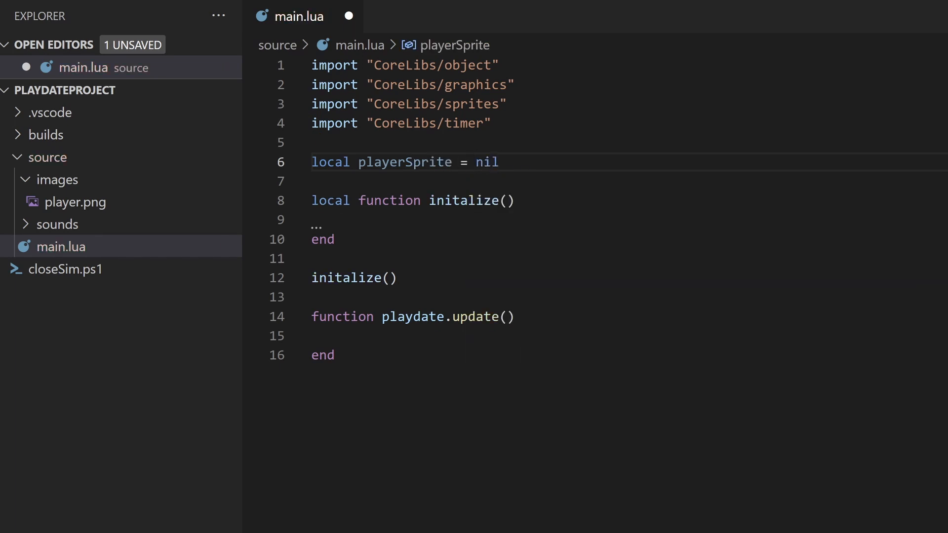
pyautogui.write('local play')
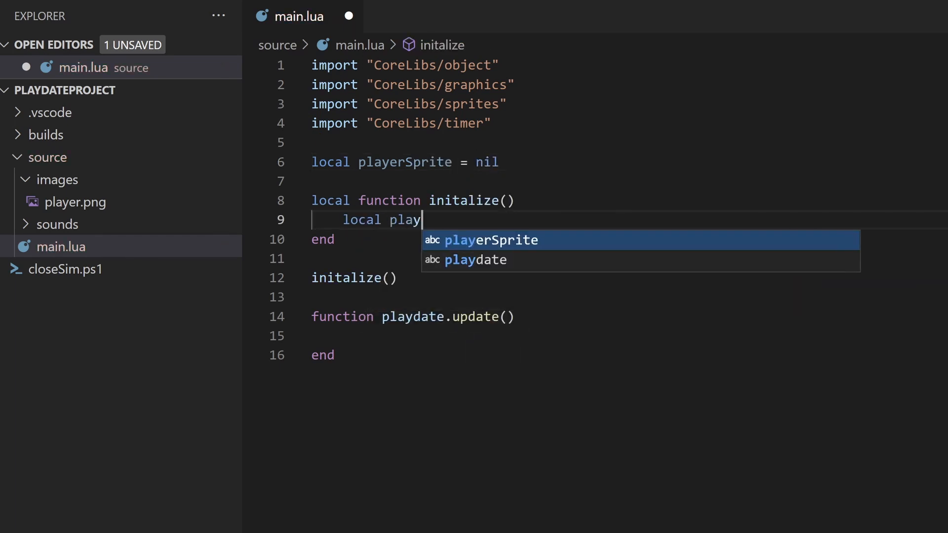
pyautogui.write('erImage = pla')
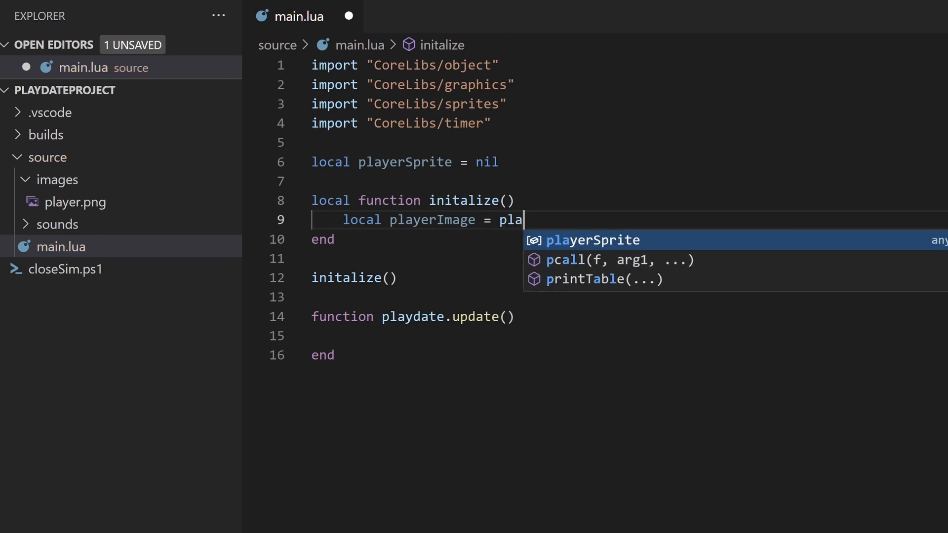
pyautogui.write('ydate.graphics.image.new("')
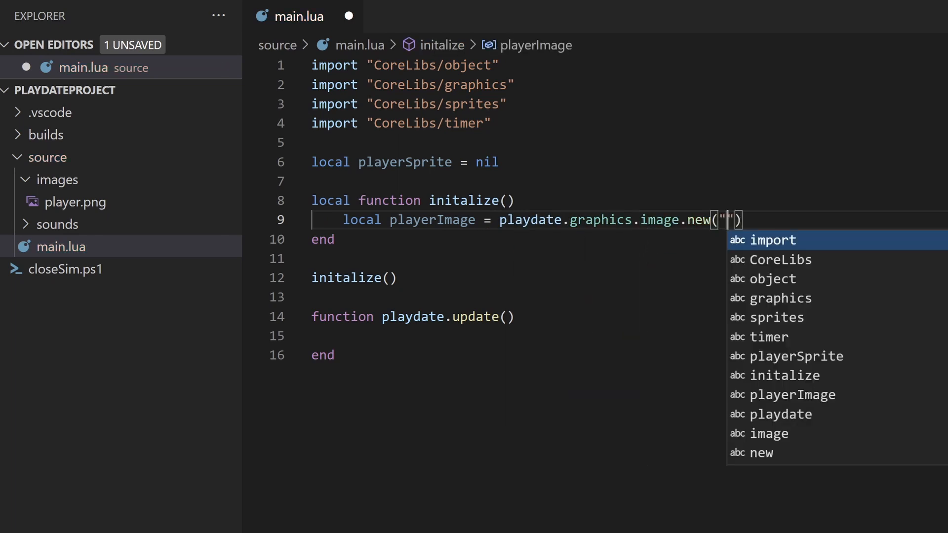
pyautogui.write('images/player')
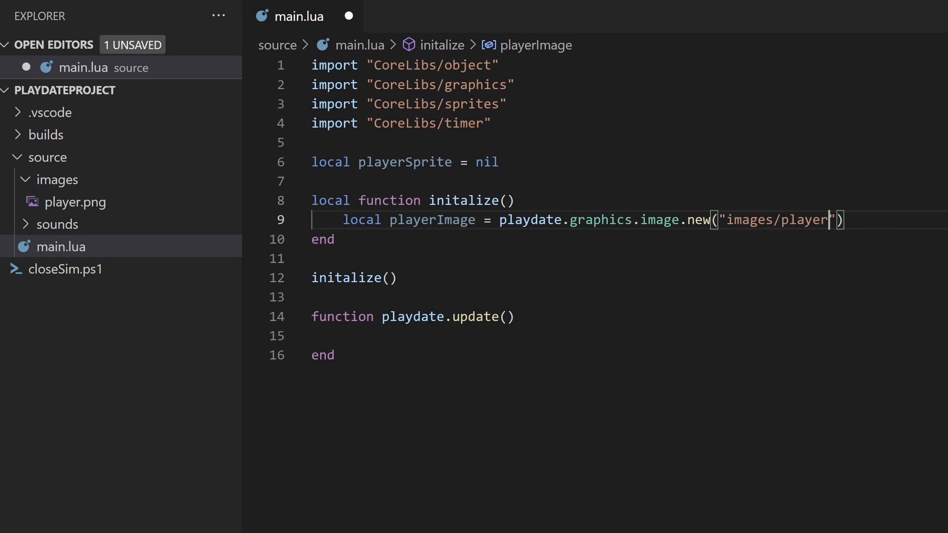
# Step: Create playerSprite with playdate.graphics.sprite.new(playerImage) and start a local declaration
pyautogui.write('play')
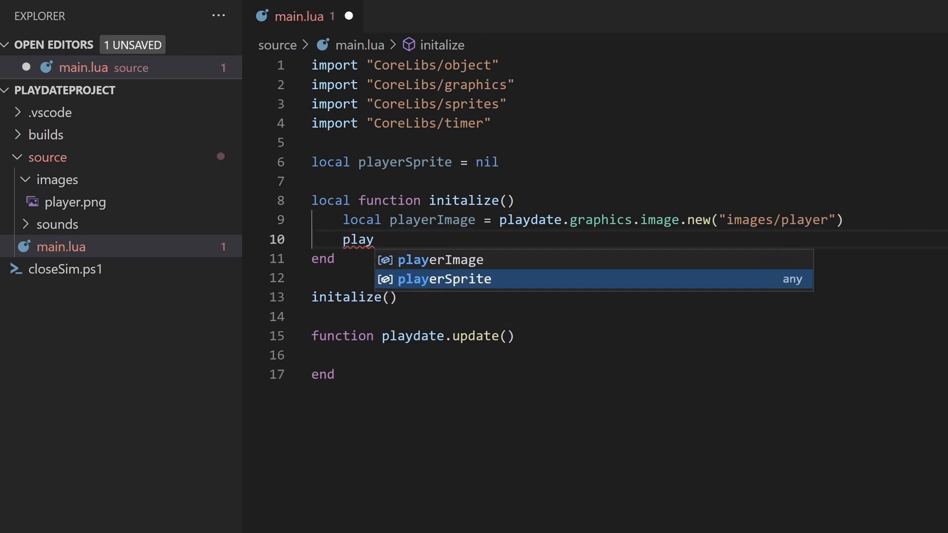
pyautogui.write('erSprite = playdate.')
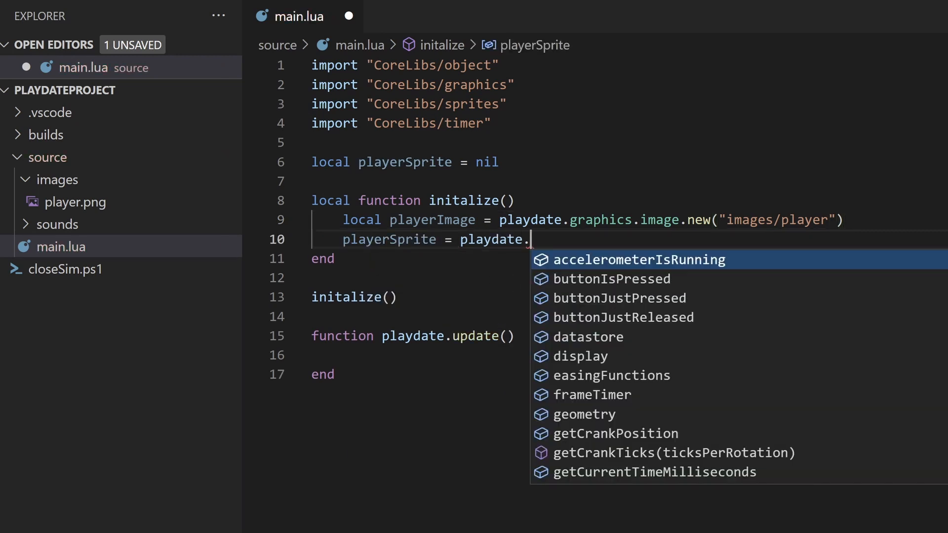
pyautogui.write('graphics.sprite.')
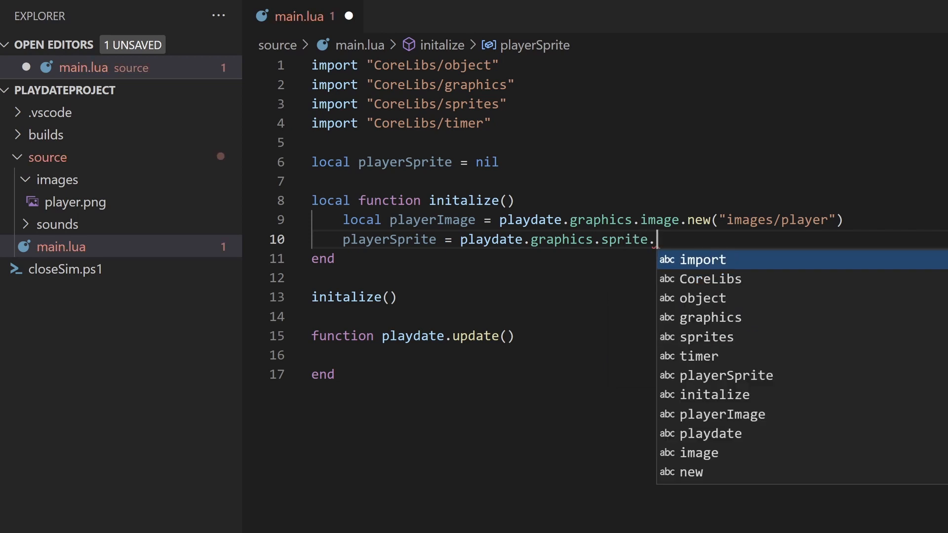
pyautogui.write('new(playerImage)')
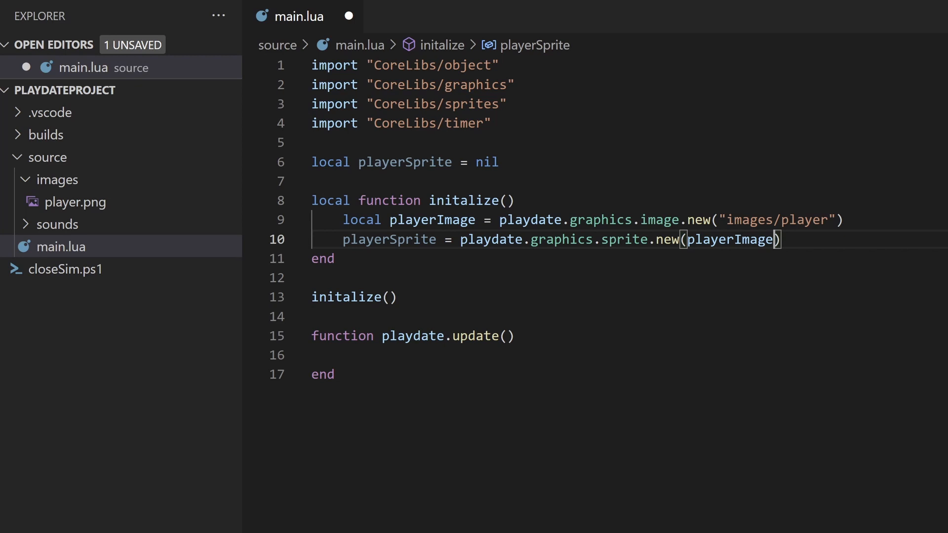
pyautogui.write('local')
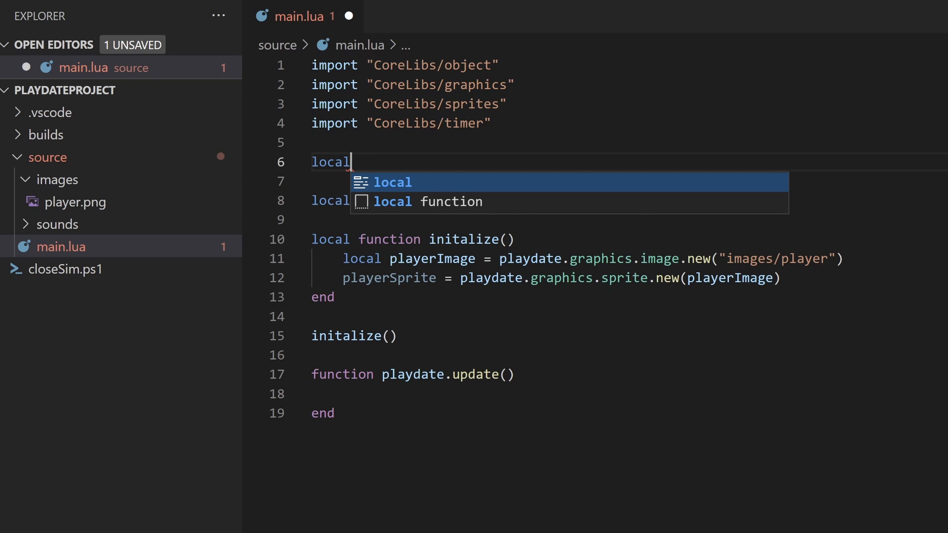
# Step: Declare local gfx <const> = playdate.graphics and move playerSprite to 200, 120
pyautogui.write('gfx <const')
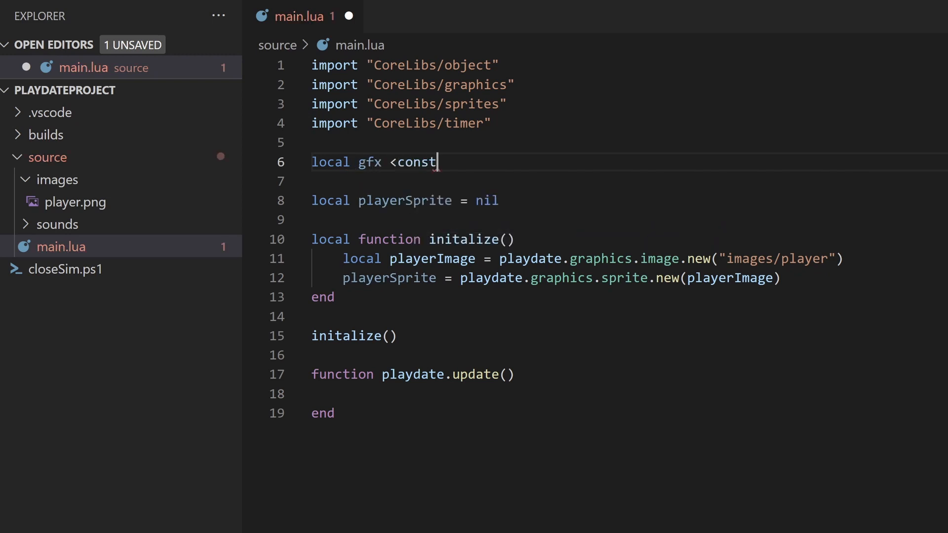
pyautogui.write('> = playdate.grp')
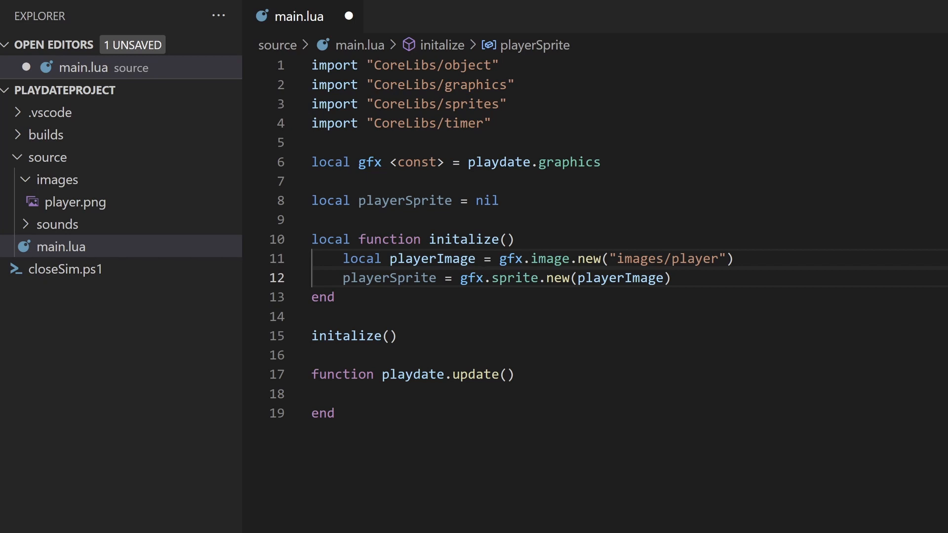
pyautogui.write('playerSprite')
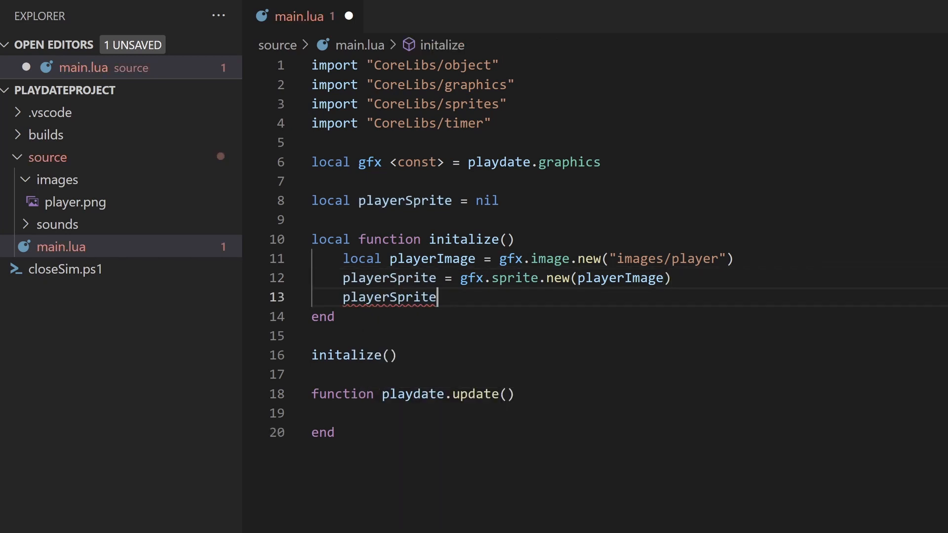
pyautogui.write(':moveTo(200)')
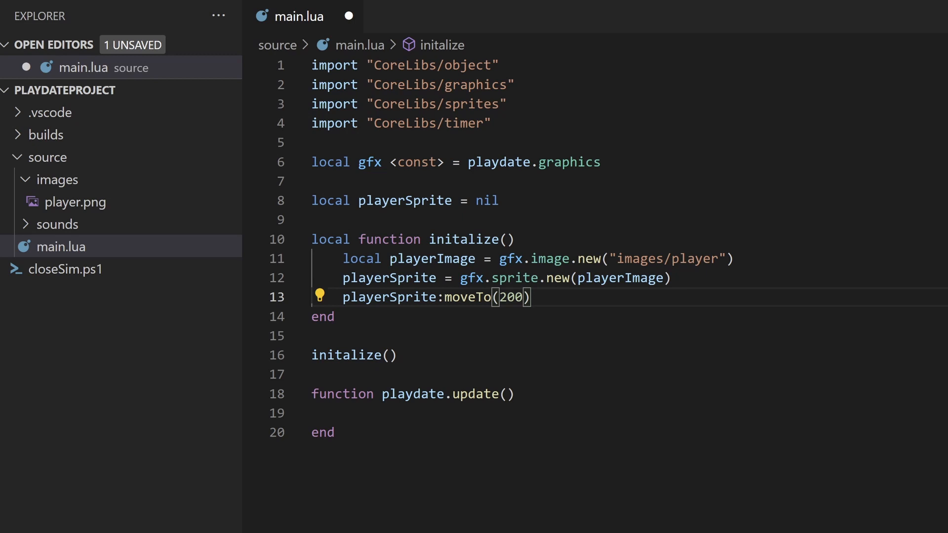
pyautogui.write(', 120')
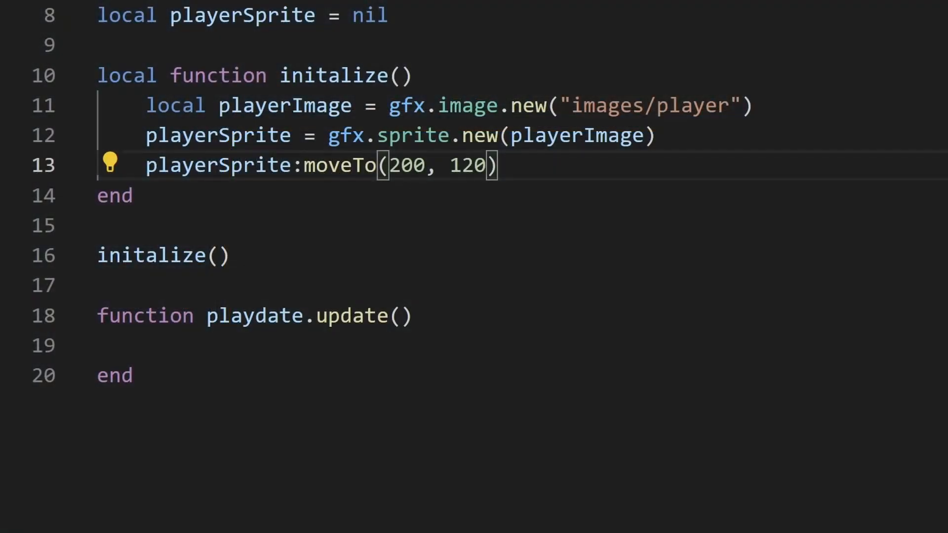
# Step: Add playerSprite:add() and call gfx.sprite.update() inside playdate.update
pyautogui.press('Enter')
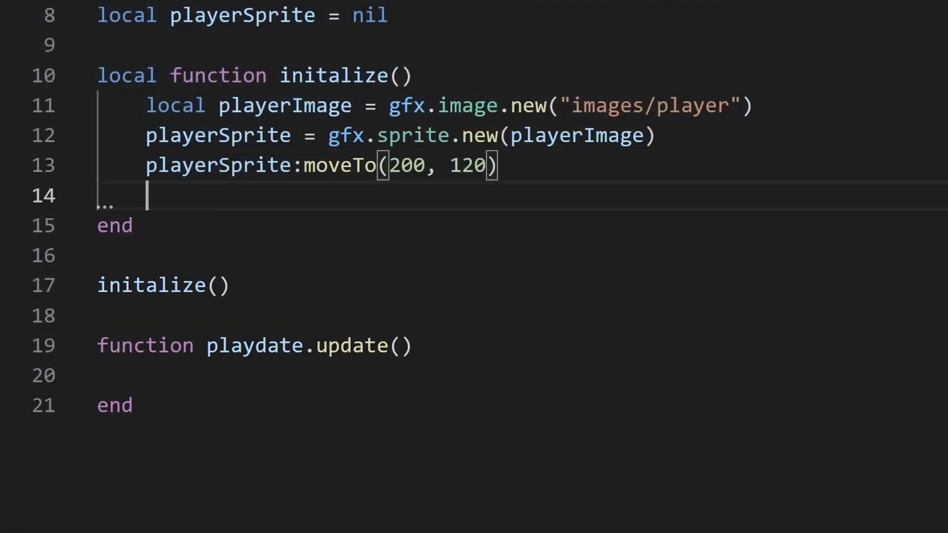
pyautogui.write('playerSprite:add(')
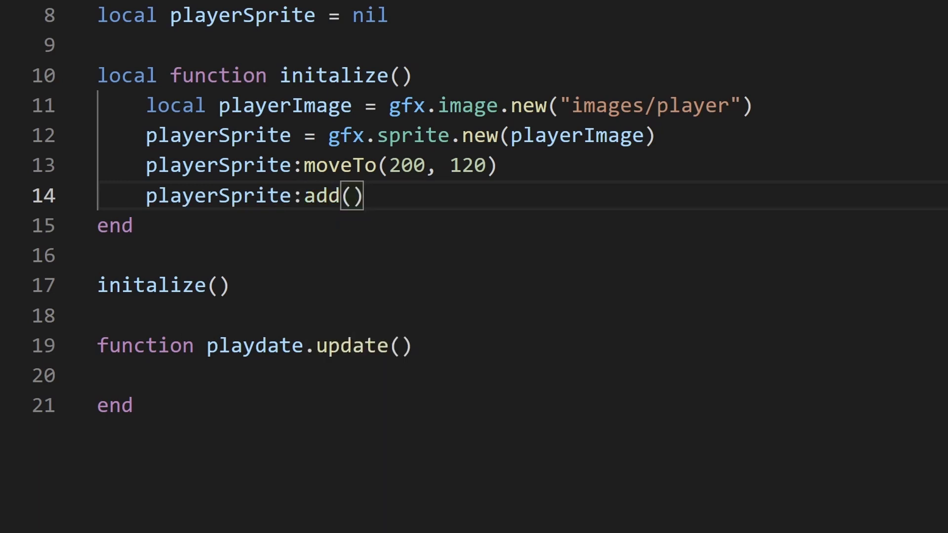
pyautogui.write('g')
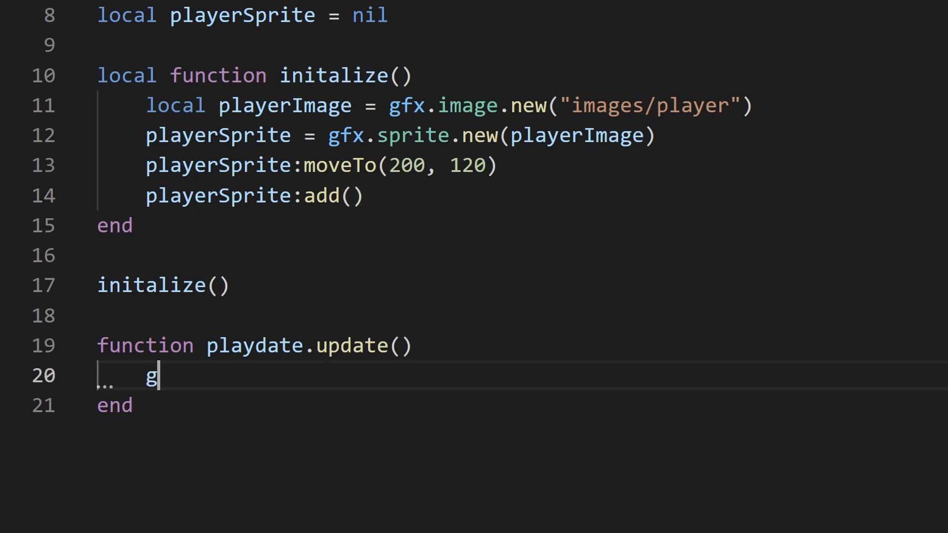
pyautogui.write('fx.sprite.upd')
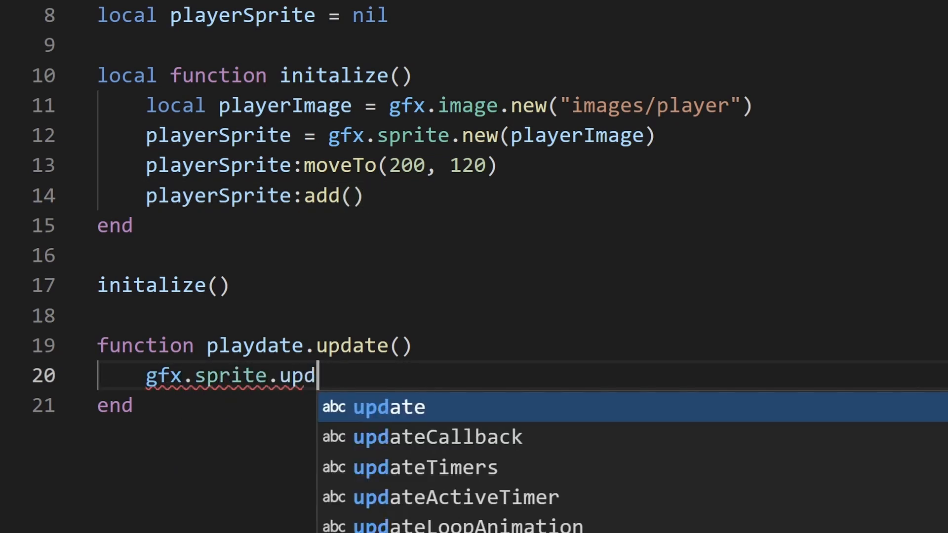
pyautogui.press('Tab')
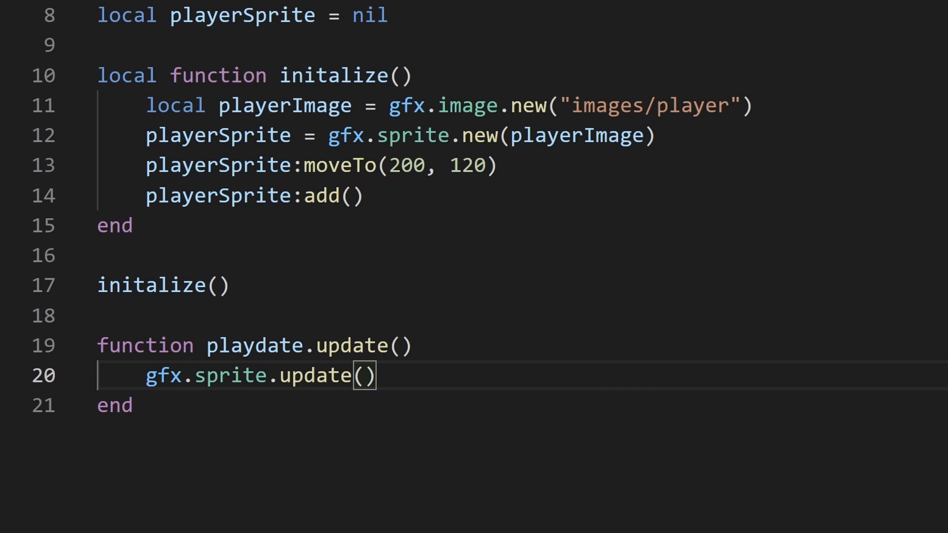
pyautogui.click(158, 27)
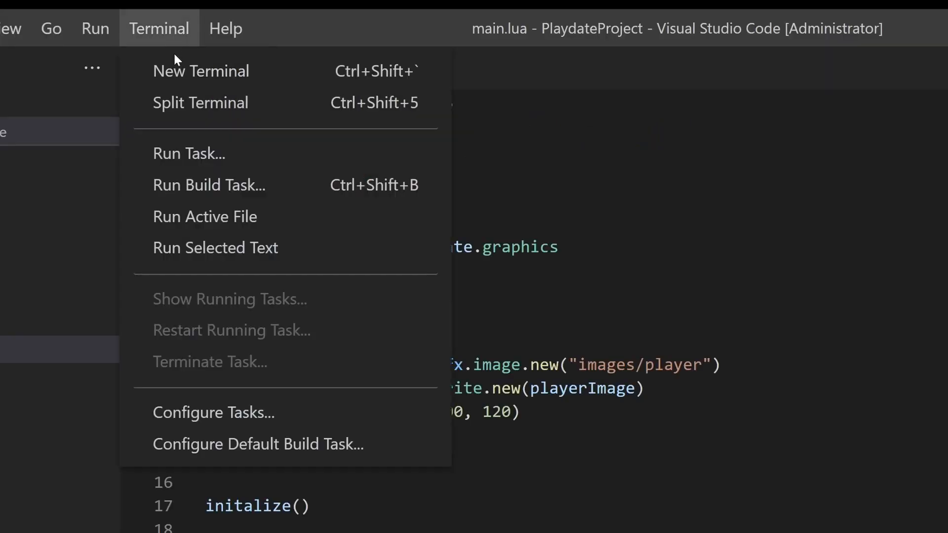
pyautogui.click(208, 185)
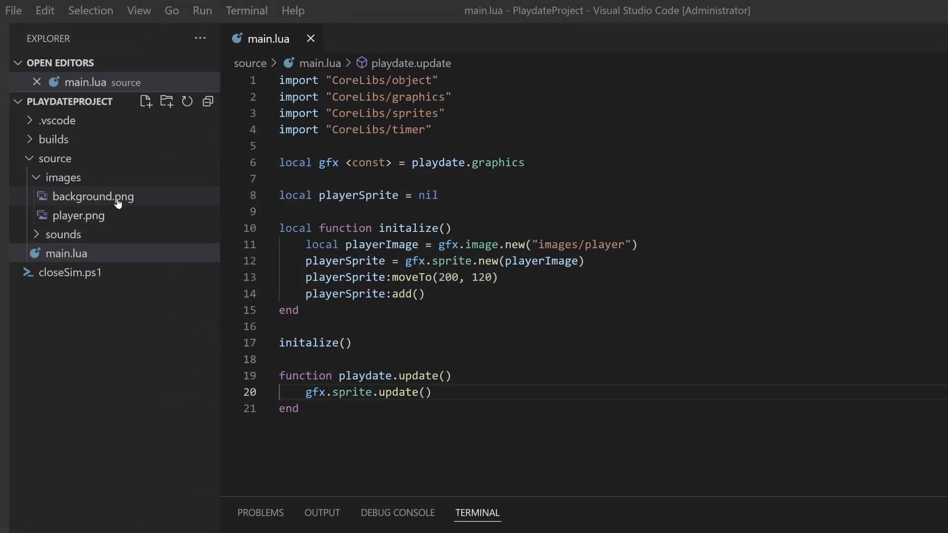
# Step: Load backgroundImage from "images/background" with gfx.image.new in initialize
pyautogui.doubleClick(93, 196)
pyautogui.write('local back')
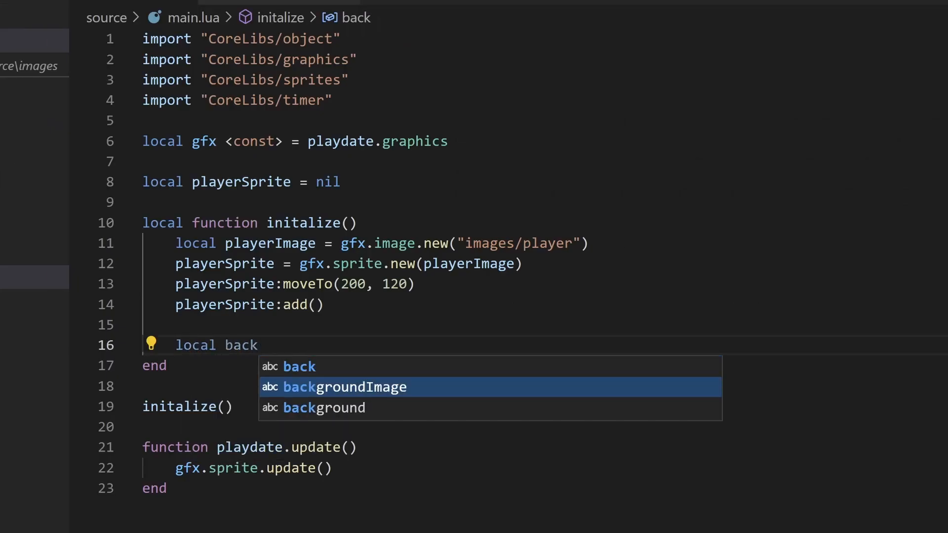
pyautogui.write('groundImage = gfx.')
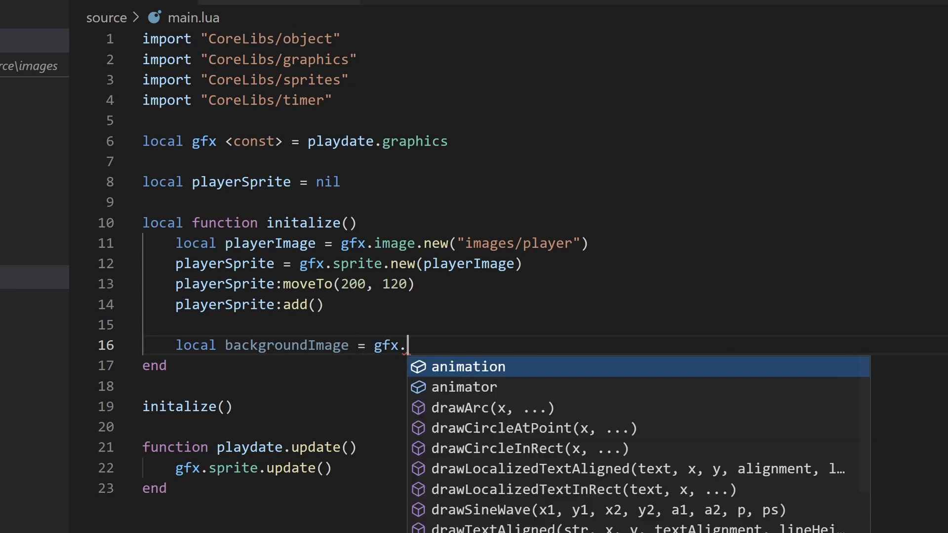
pyautogui.write('image.new("ima')
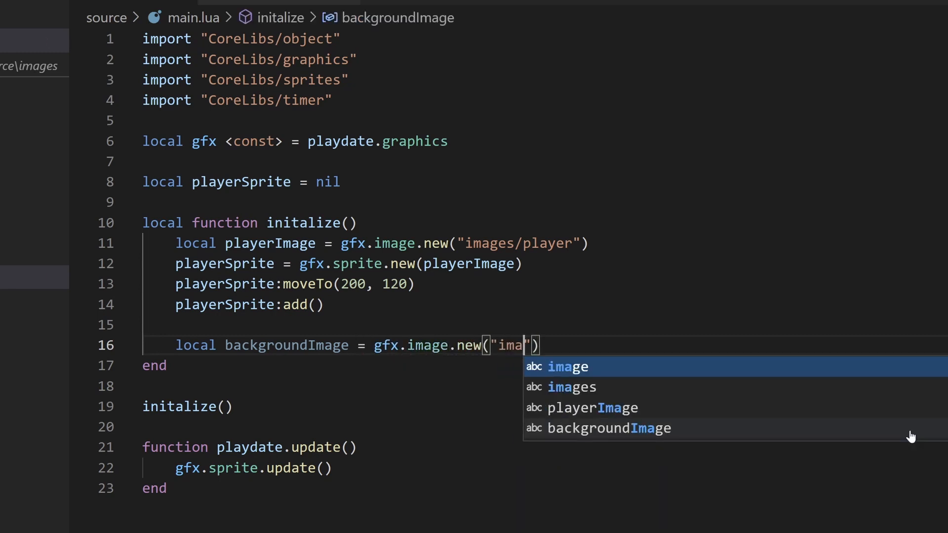
pyautogui.write('ges/background')
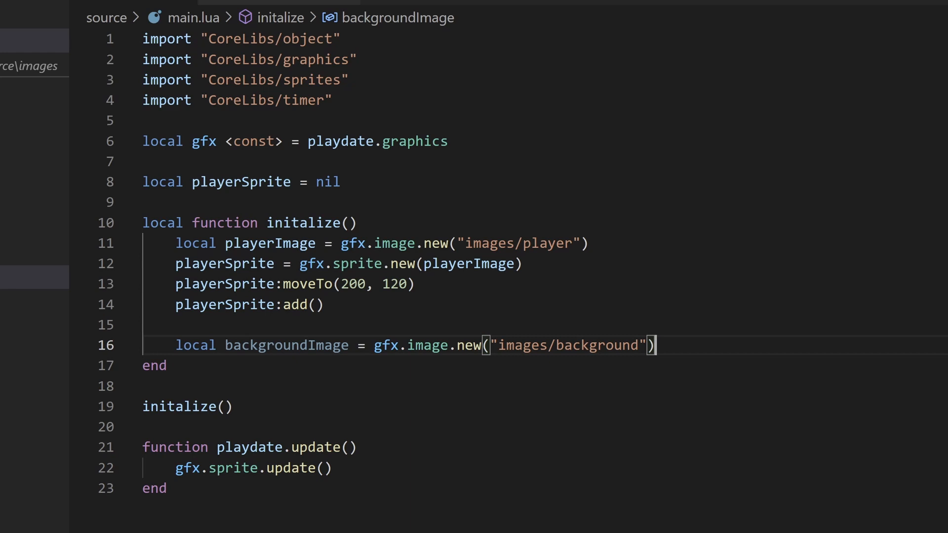
# Step: Set a sprite background drawing callback (x, y, width, height) that draws backgroundImage at 0, 0
pyautogui.write('gfx.sprite.setBackgroundDrawingCallback(')
pyautogui.write('fu')
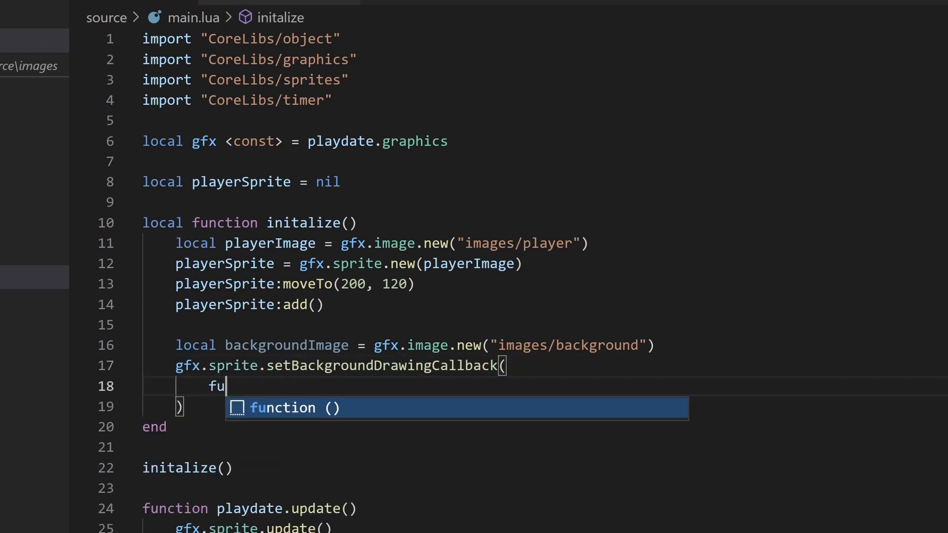
pyautogui.press('Tab')
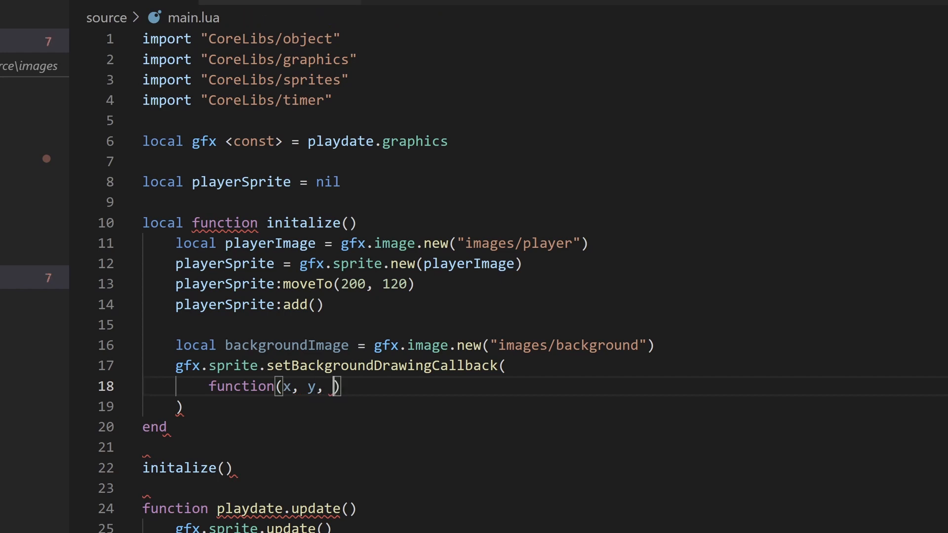
pyautogui.write('width, height')
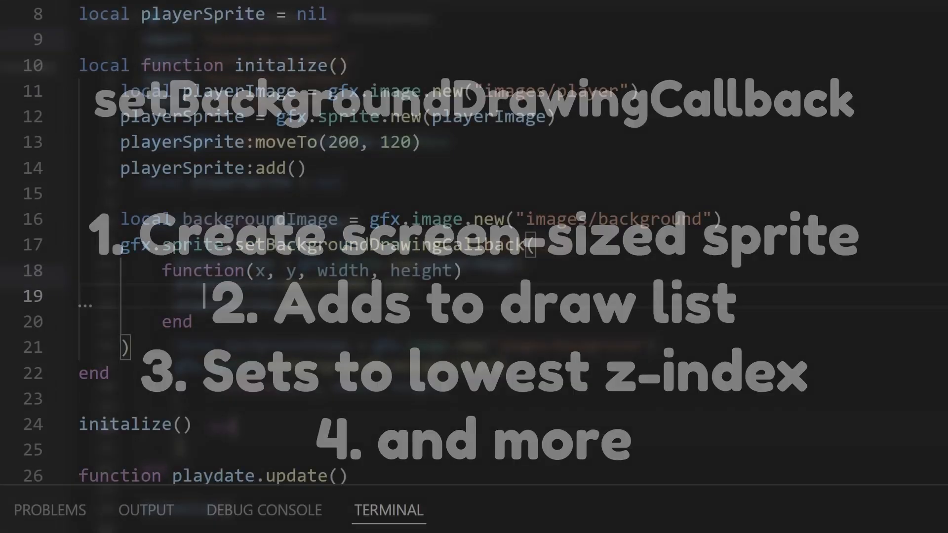
pyautogui.write('backgroundImage:')
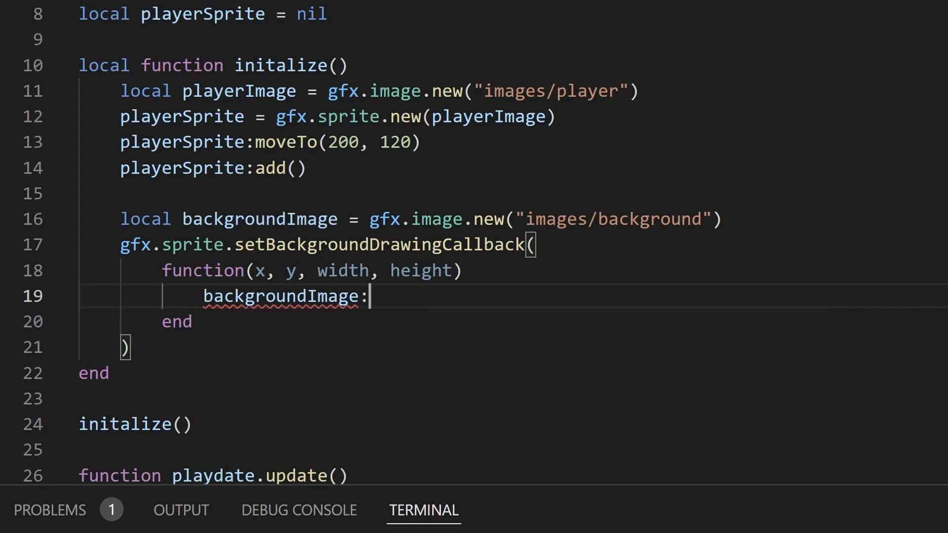
pyautogui.write('draw(0')
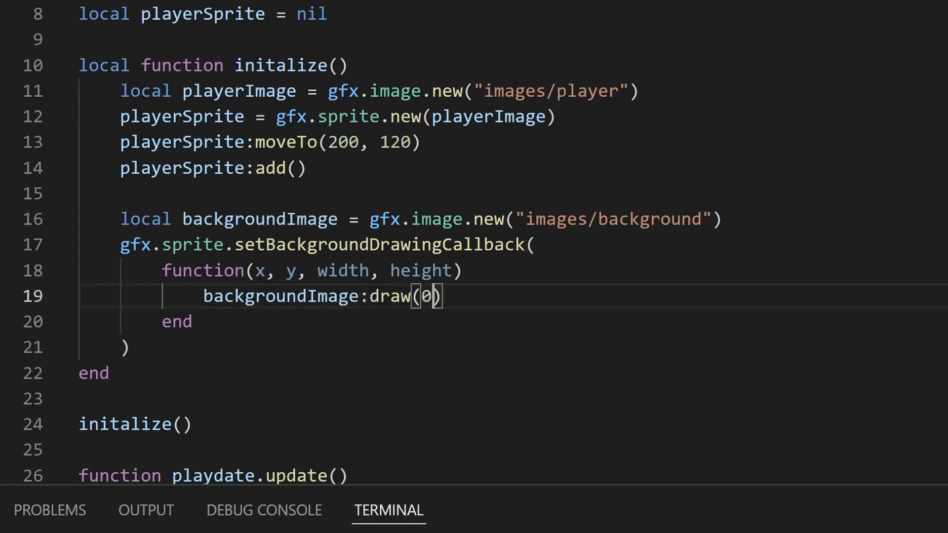
pyautogui.write(', 0')
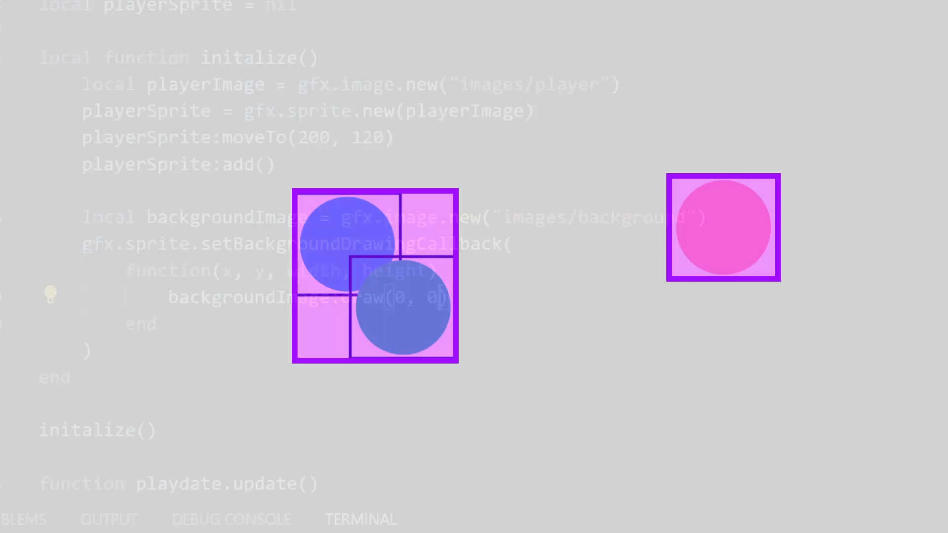
# Step: Clip the callback to the redrawn region with gfx.setClipRect(x, y, width, height) and clear it afterwards
pyautogui.write('gfx.setClipRect')
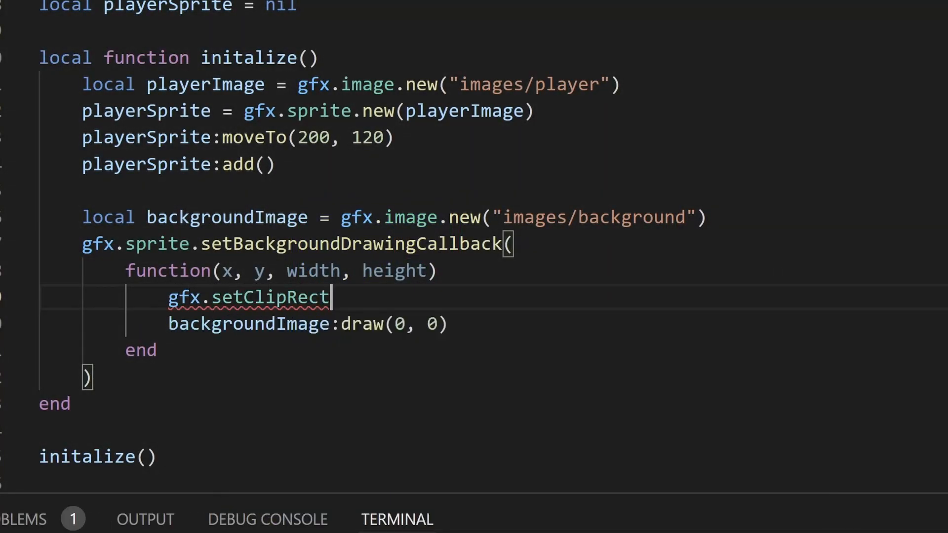
pyautogui.write('(x, y, width, height)')
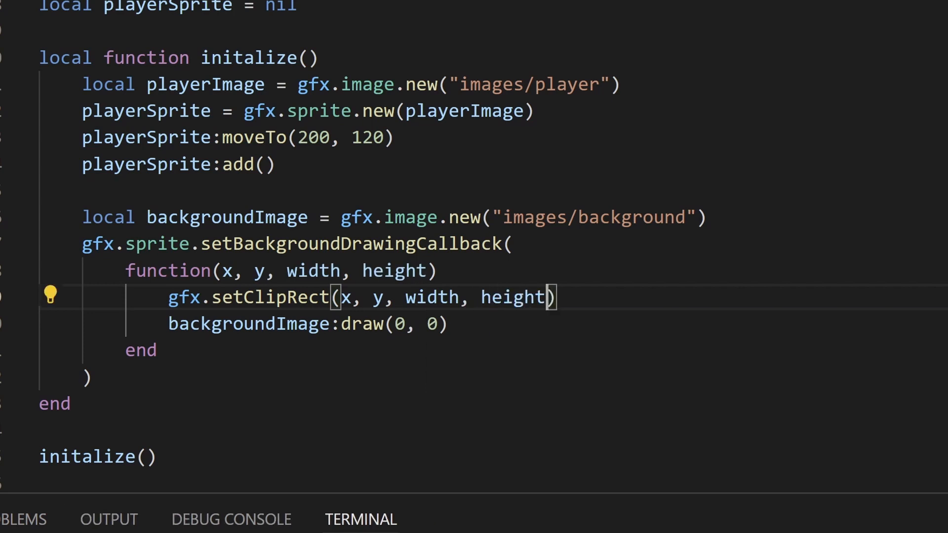
pyautogui.write('gfx.clearClipr')
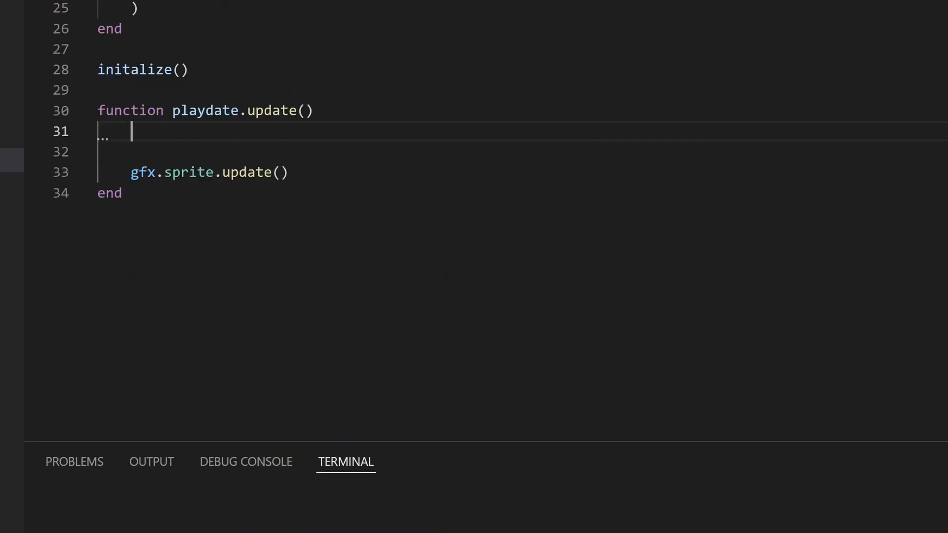
# Step: Move playerSprite by ±playerSpeed in playdate.update while up, right, down or left is held
pyautogui.write('if playdate.')
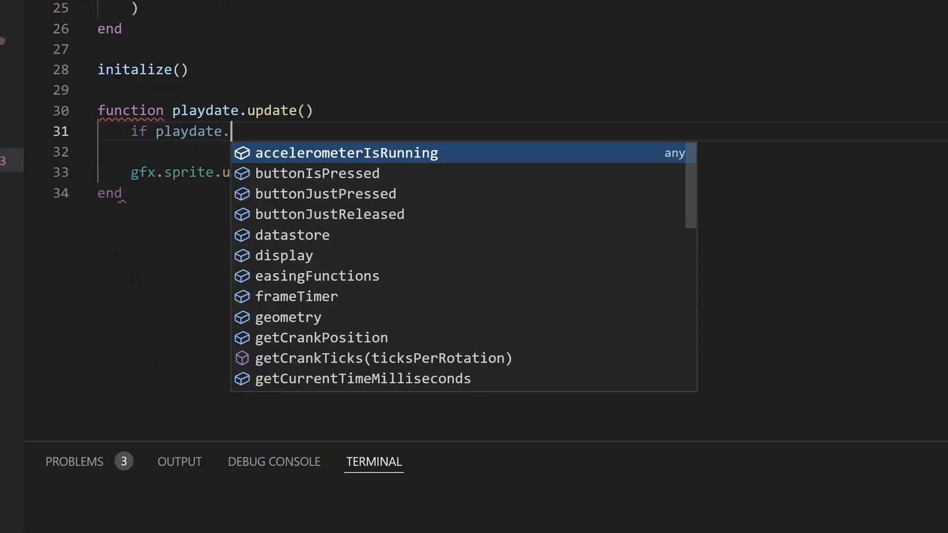
pyautogui.write('buttonIsPressed(playdate.kButtonUp) then')
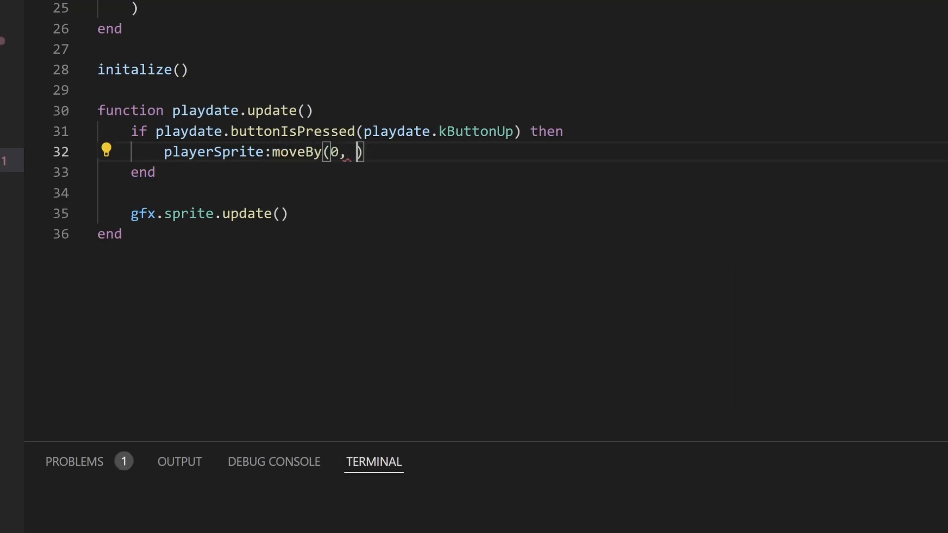
pyautogui.write('-playerSpeed')
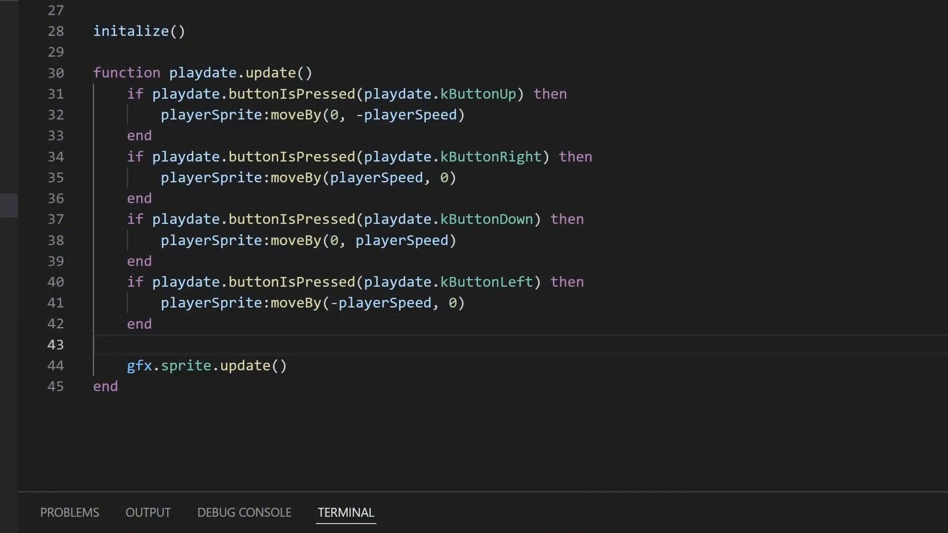
# Step: Call playdate.timer.updateTimers() each frame just before gfx.sprite.update()
pyautogui.press('enter')
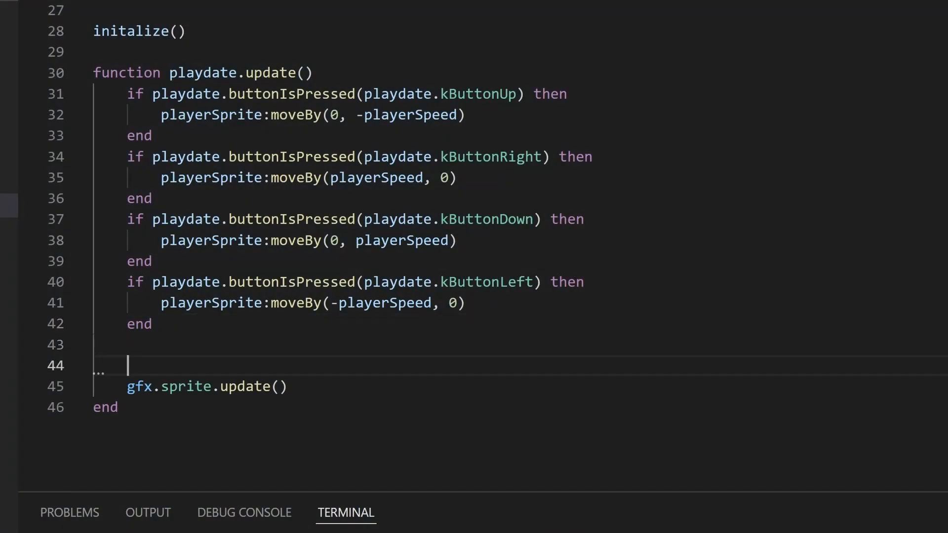
pyautogui.write('playdate.timer')
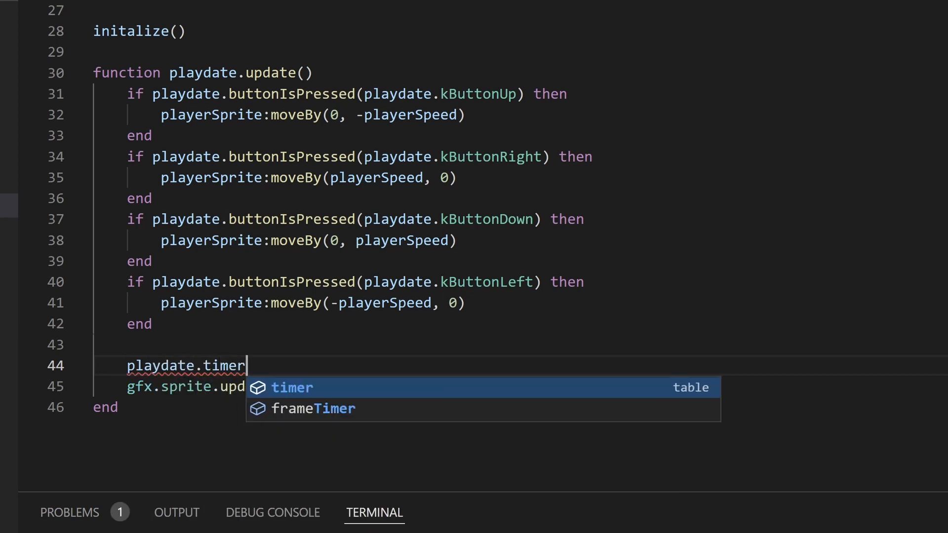
pyautogui.write('.upda')
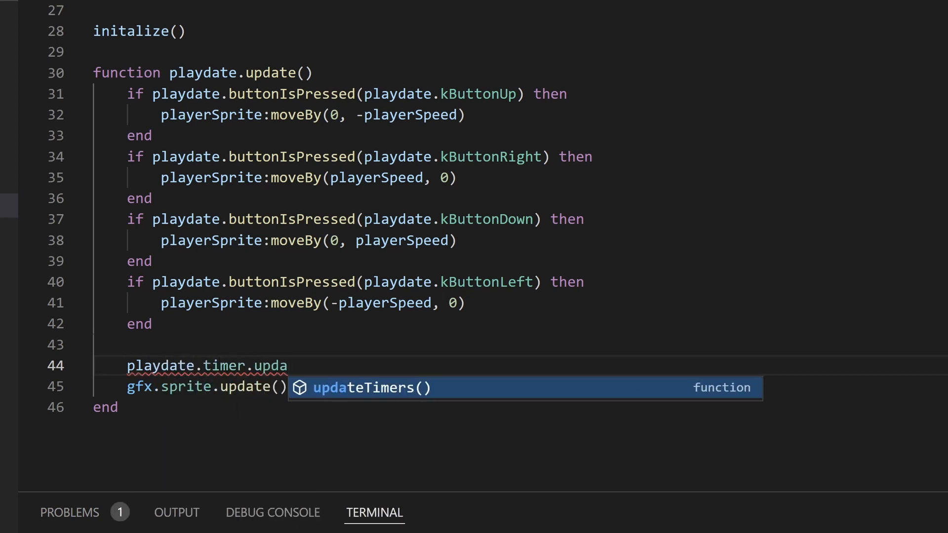
pyautogui.press('Tab')
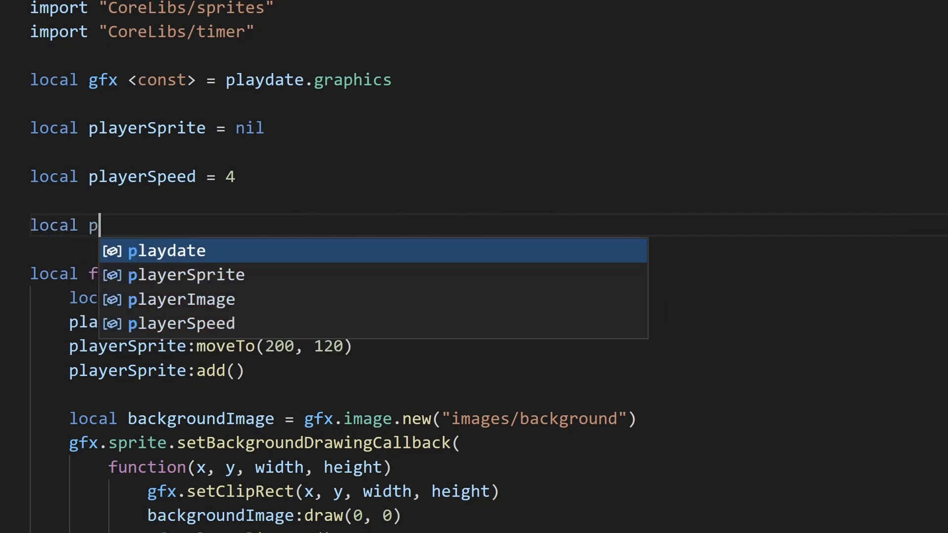
# Step: Declare local playTimer = nil and local playTime = 30 * 1000
pyautogui.write('layTimer = nil')
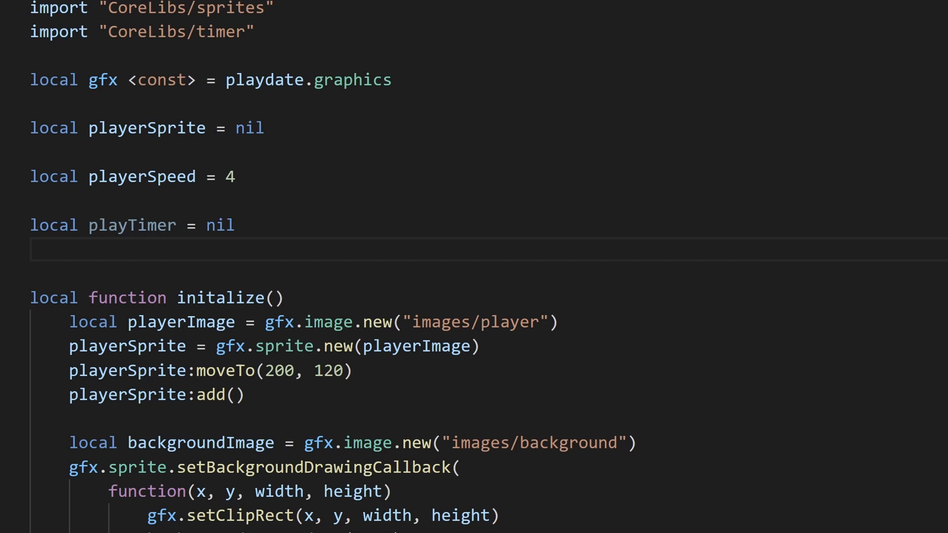
pyautogui.write('local playTime = 30')
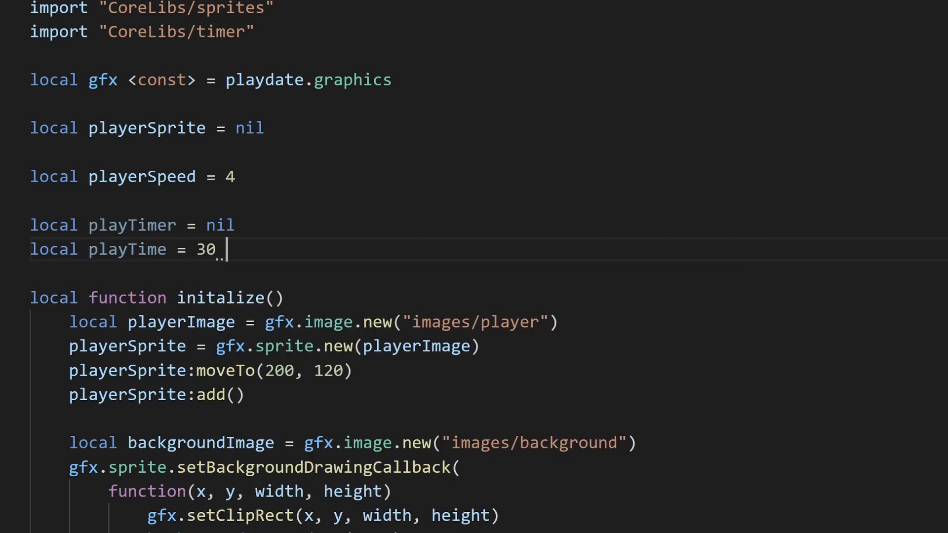
pyautogui.write('* 1000')
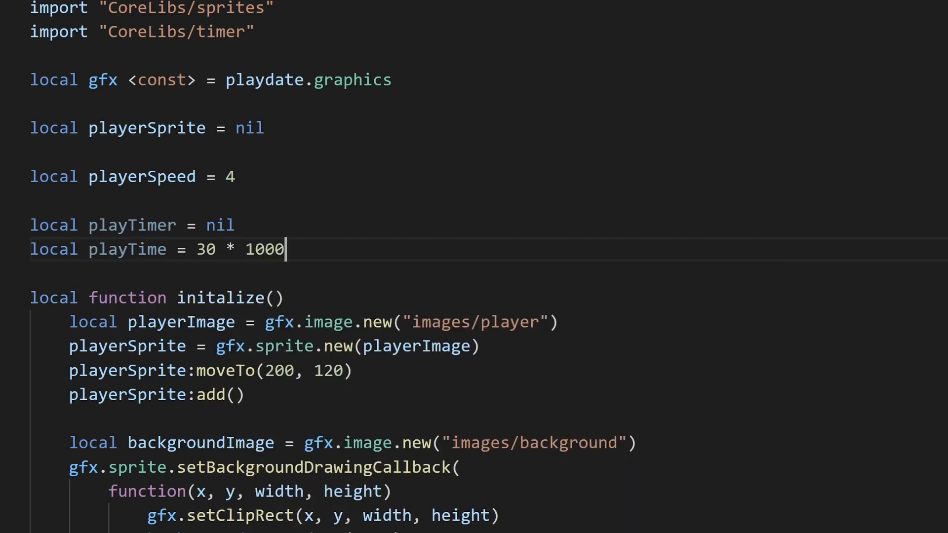
# Step: Write resetTimer() creating playTimer with playdate.timer.new(playTime, playTime, 0, linear easing)
pyautogui.write('function resetTimer(')
pyautogui.write('end')
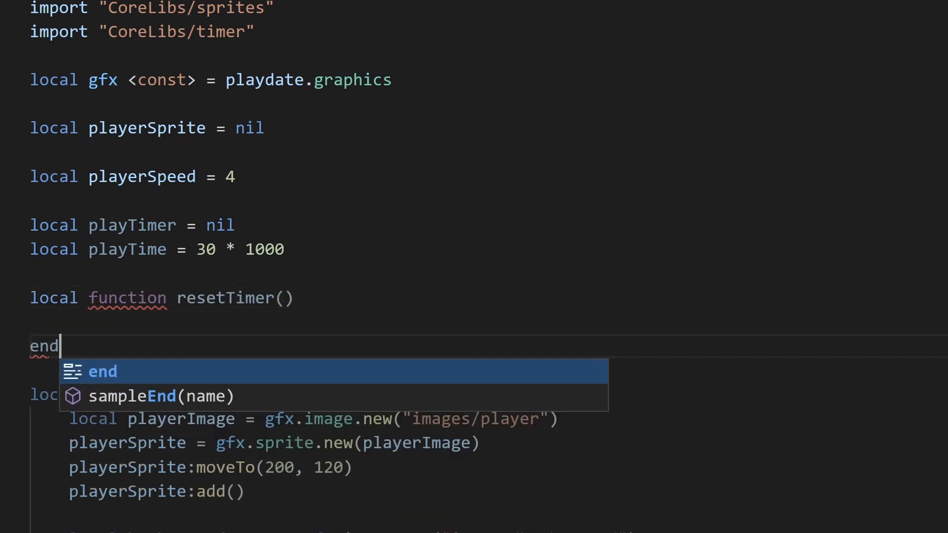
pyautogui.write('playT')
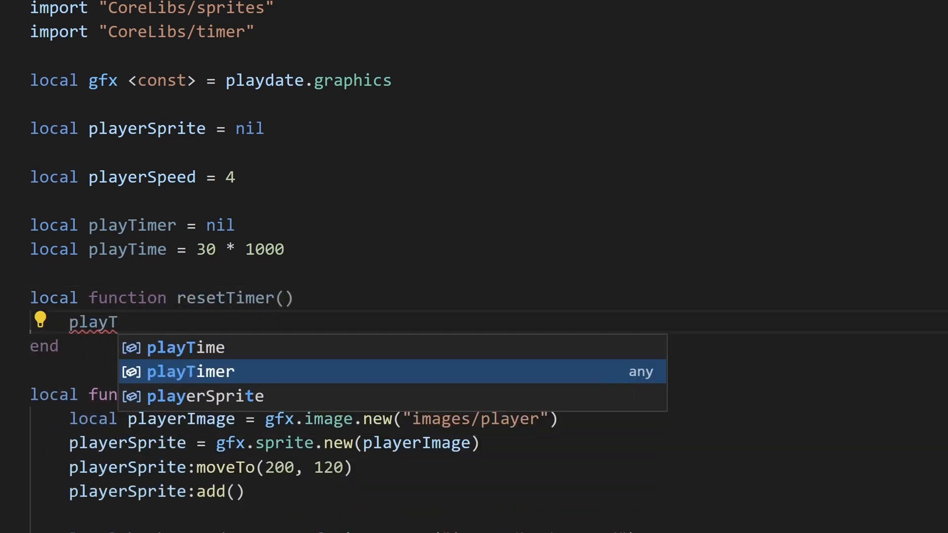
pyautogui.write('Timer = playdate.timer.new')
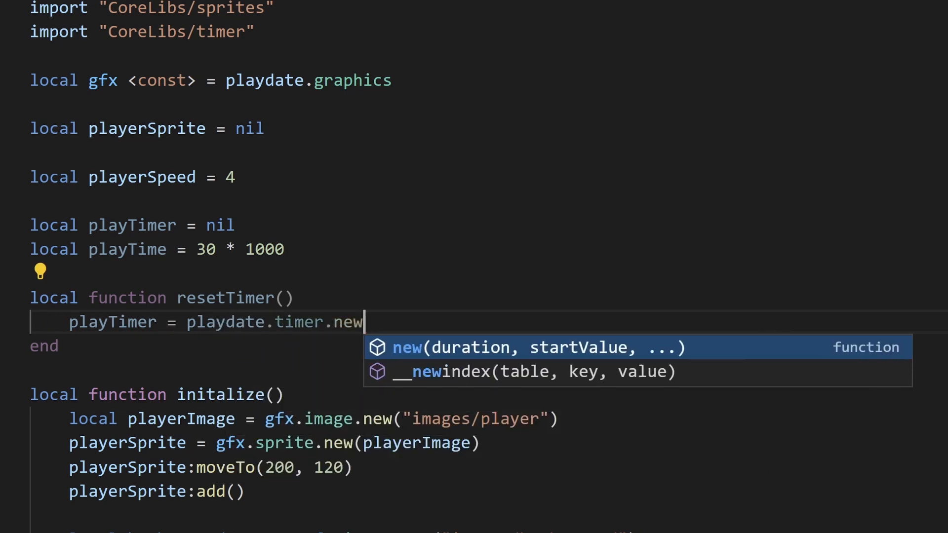
pyautogui.write('(playTime, playTime')
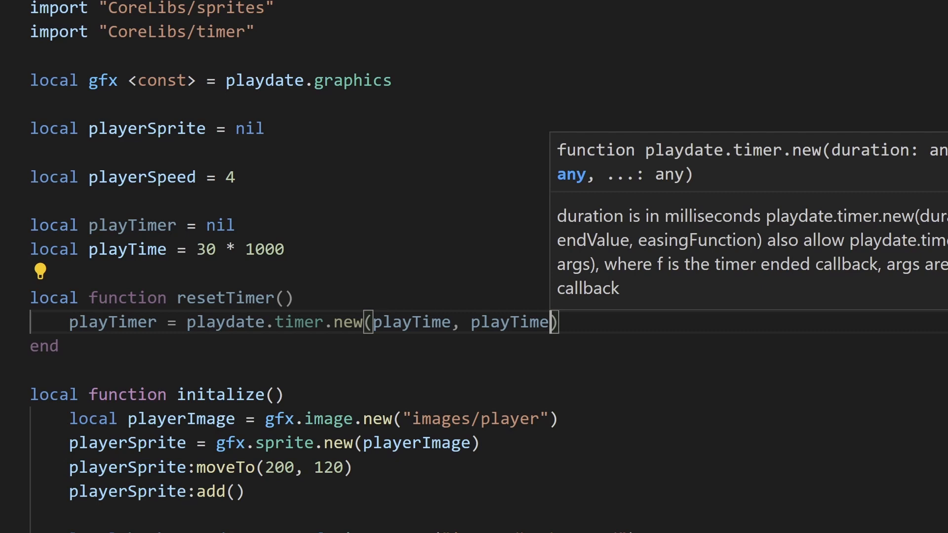
pyautogui.write(', 0')
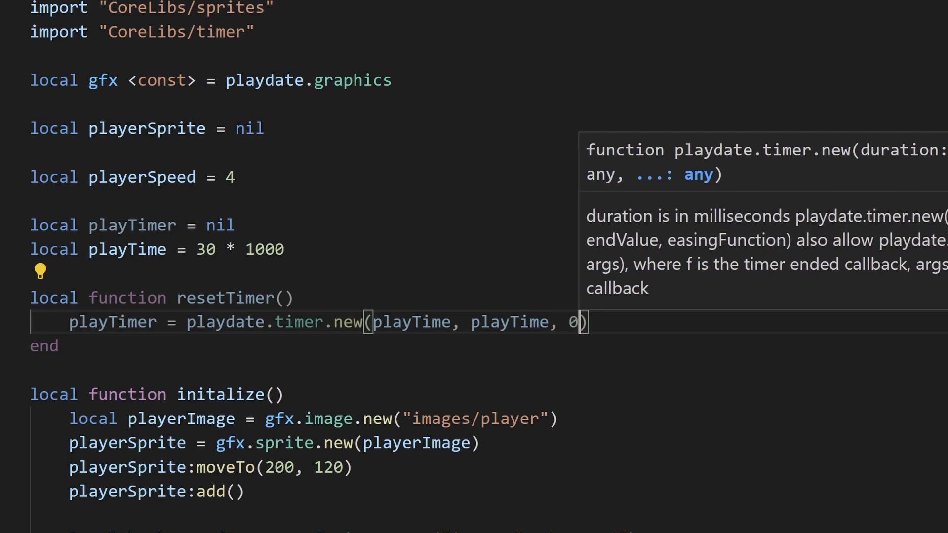
pyautogui.write(', playdate.easingFunctions.li')
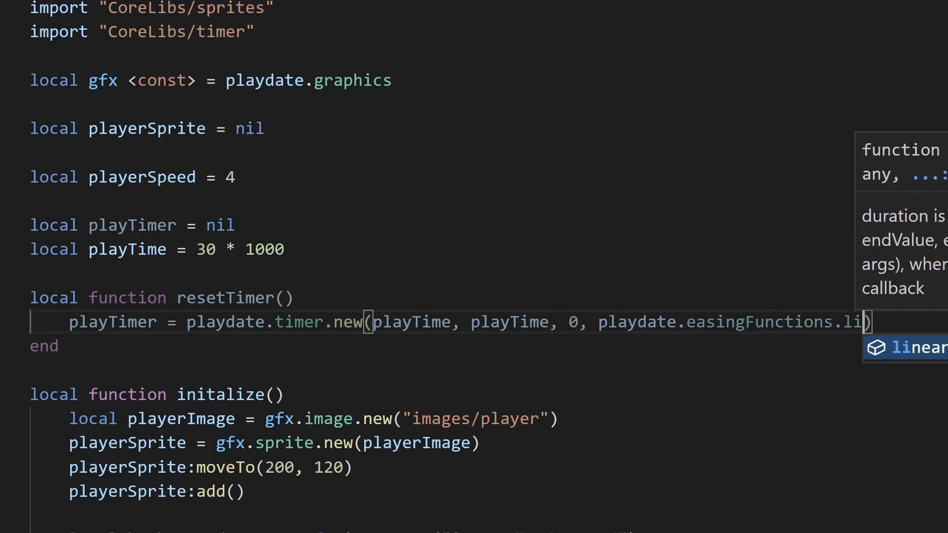
pyautogui.press('Tab')
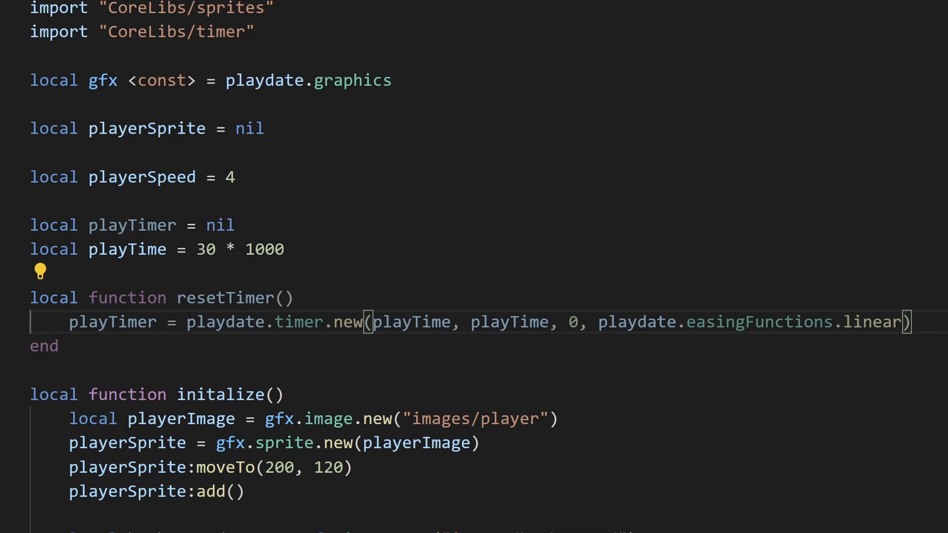
# Step: Call resetTimer() at the end of initialize
pyautogui.scroll(-3)
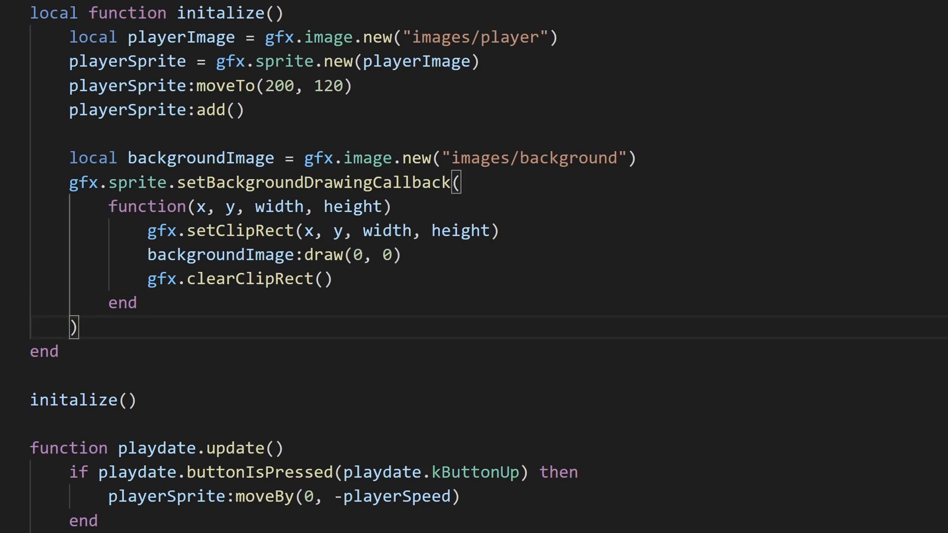
pyautogui.write('resetTimer()')
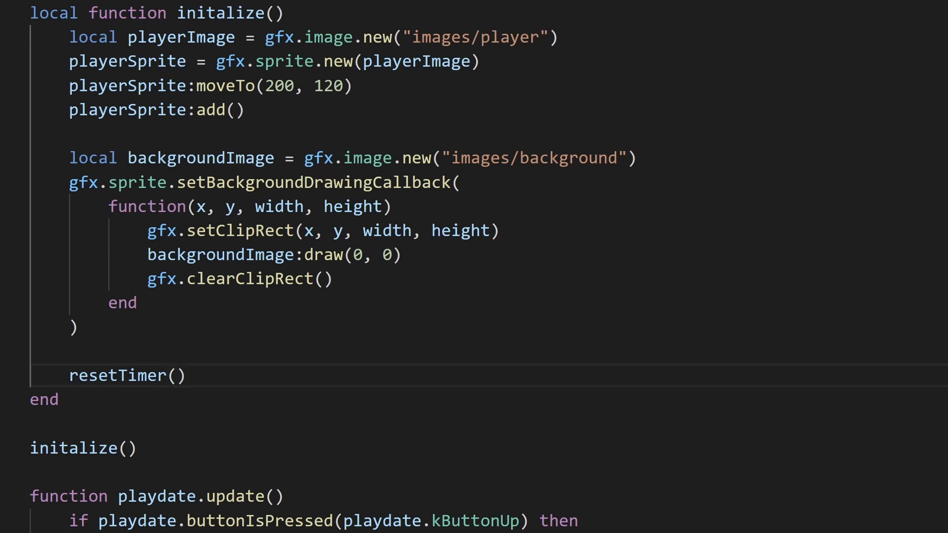
pyautogui.scroll(-3)
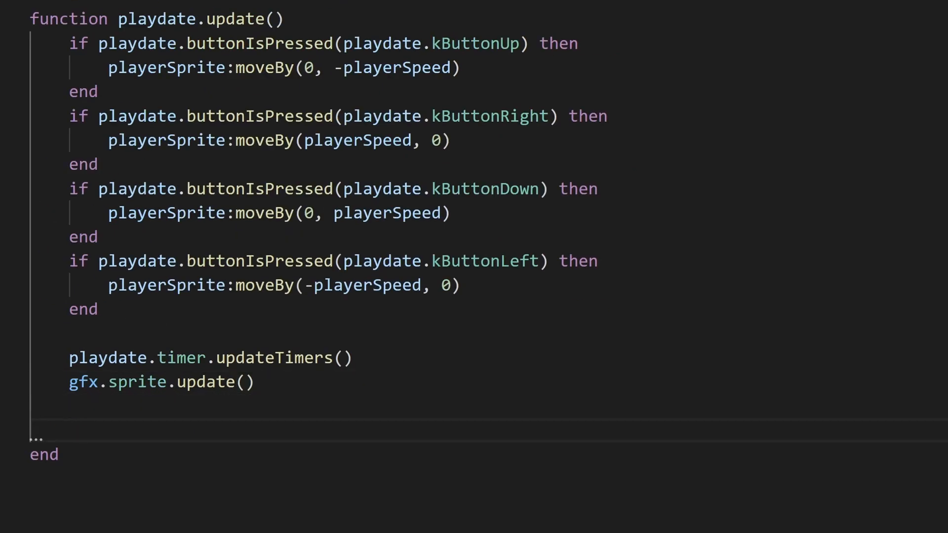
# Step: Draw "Time: " .. playTimer.value/1000 at 5, 5 each frame and begin an if playTimer.value check
pyautogui.write('gfx.drawText(')
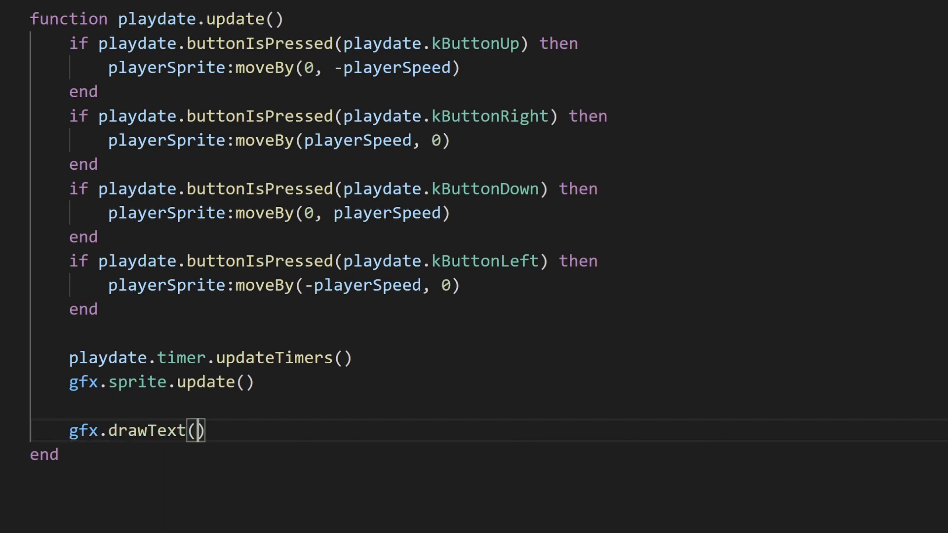
pyautogui.write('"Time: "')
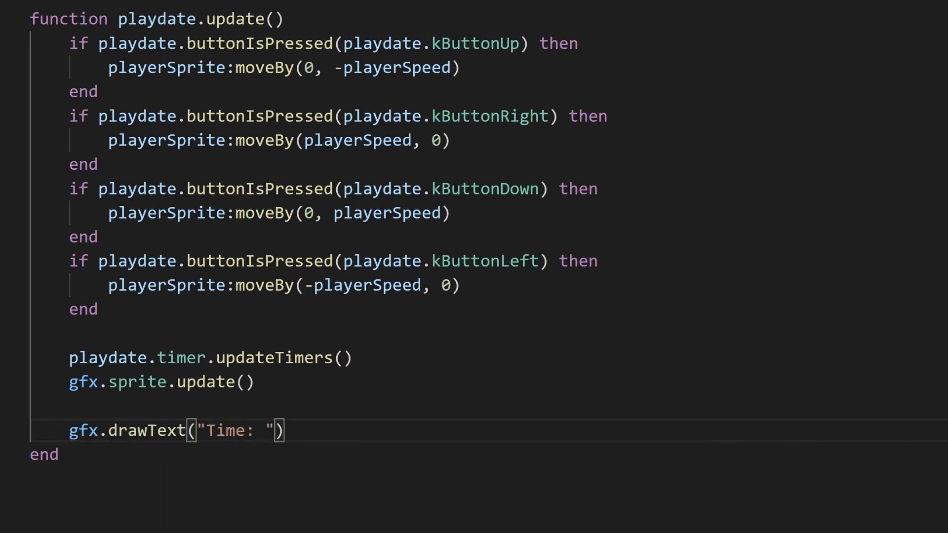
pyautogui.write('.. playTimer.')
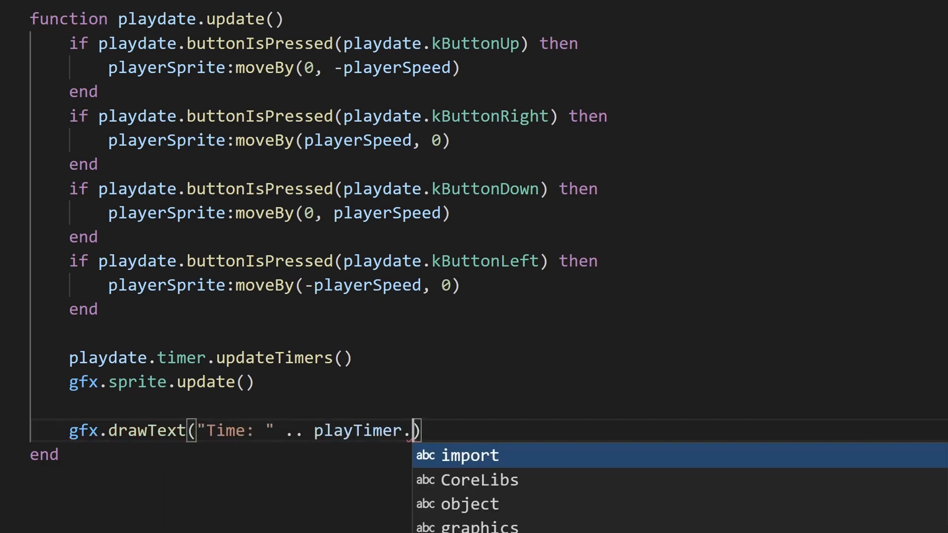
pyautogui.write('value')
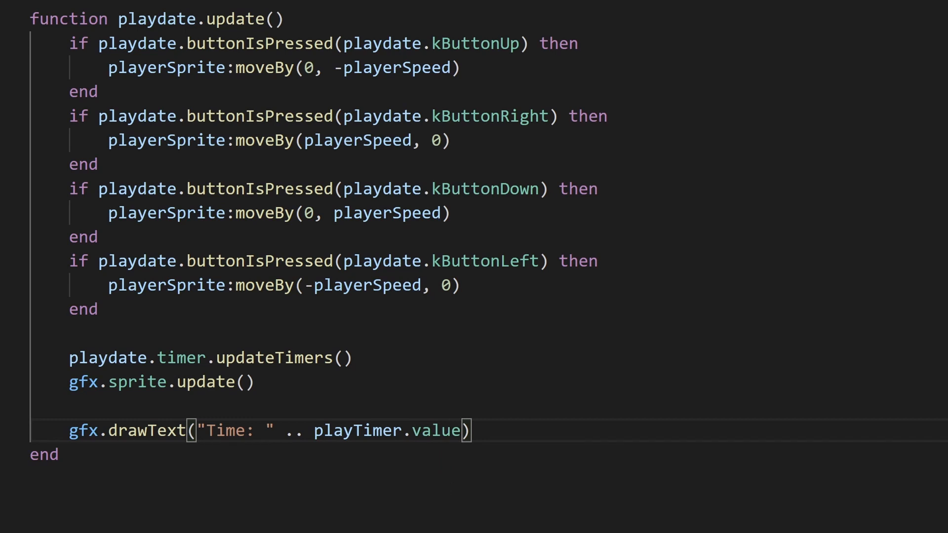
pyautogui.write('/1000')
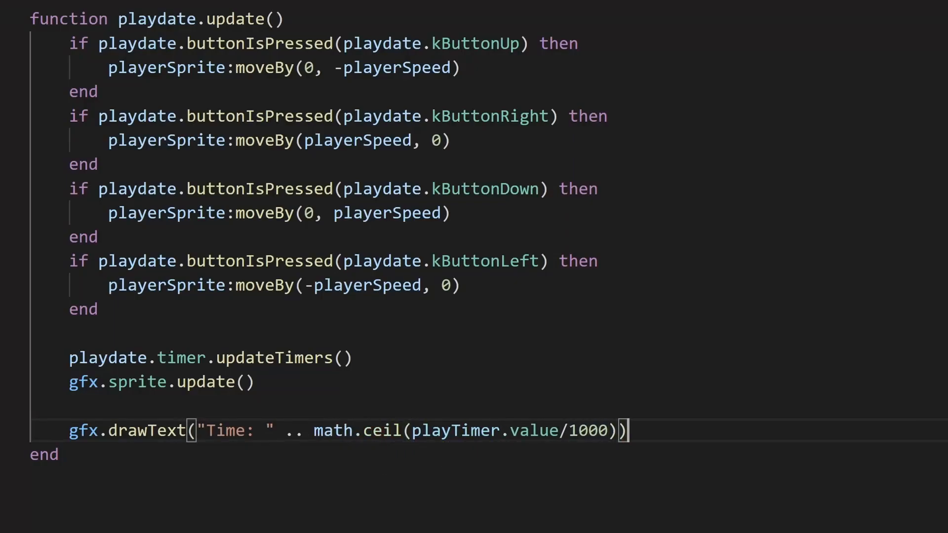
pyautogui.write(', 5, 5')
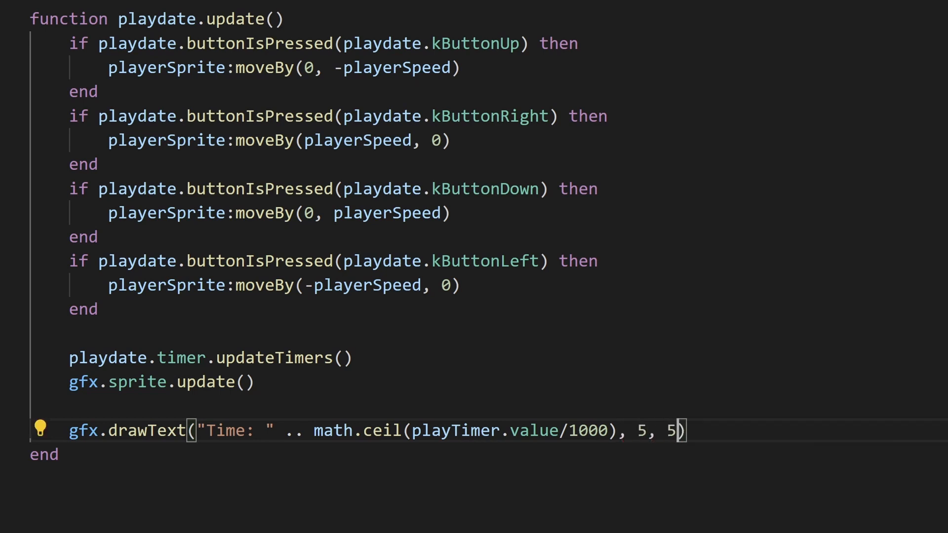
pyautogui.write('if playTimer.value == 0 then')
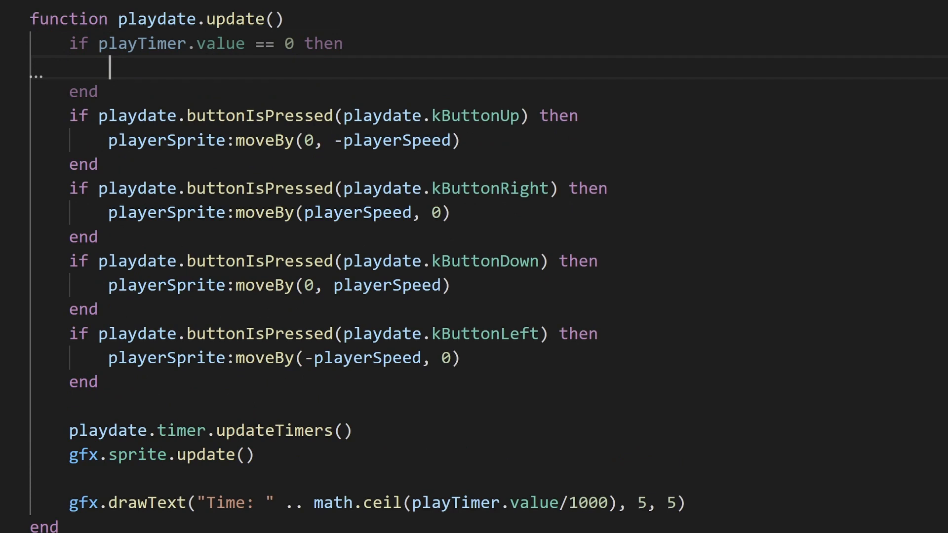
# Step: Nest an if playdate.buttonJustPressed(playdate.kButtonA) check inside the timer-expired block
pyautogui.write('if playdate.buttonJustPressed')
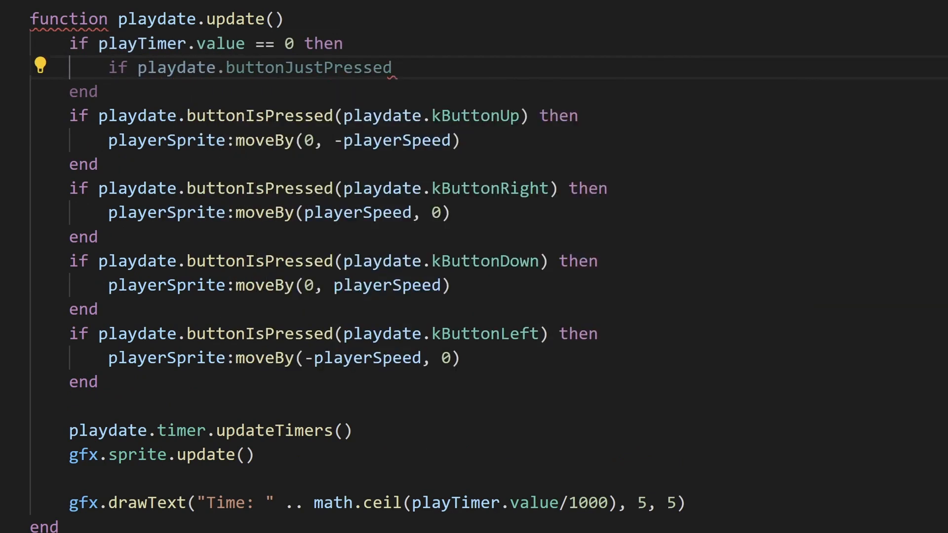
pyautogui.write('(playdate.kButtonA)')
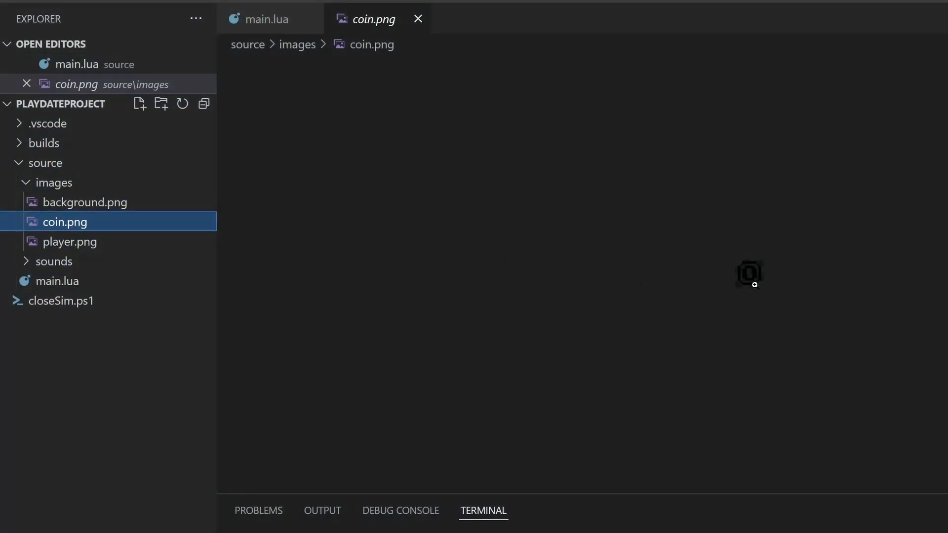
# Step: Declare local coinSprite = nil below playTime
pyautogui.click(265, 19)
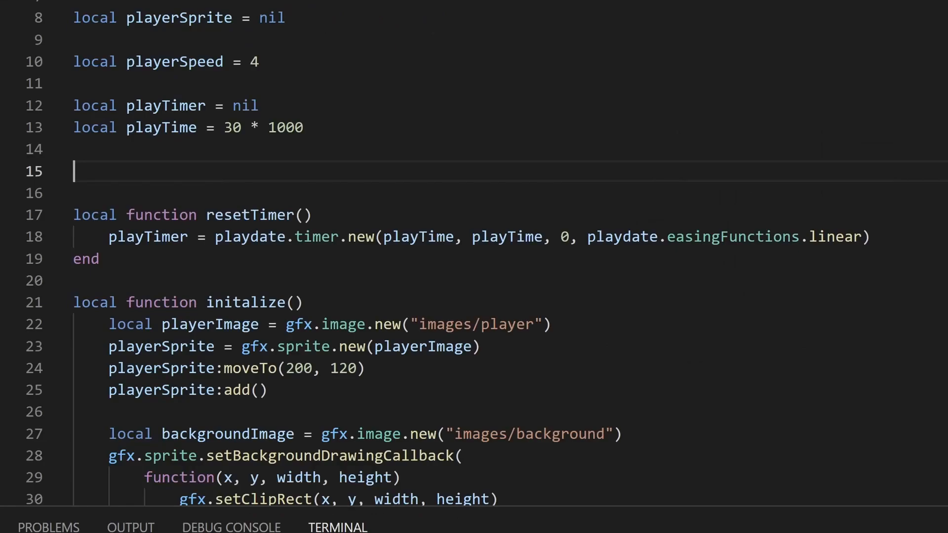
pyautogui.write('local coinS')
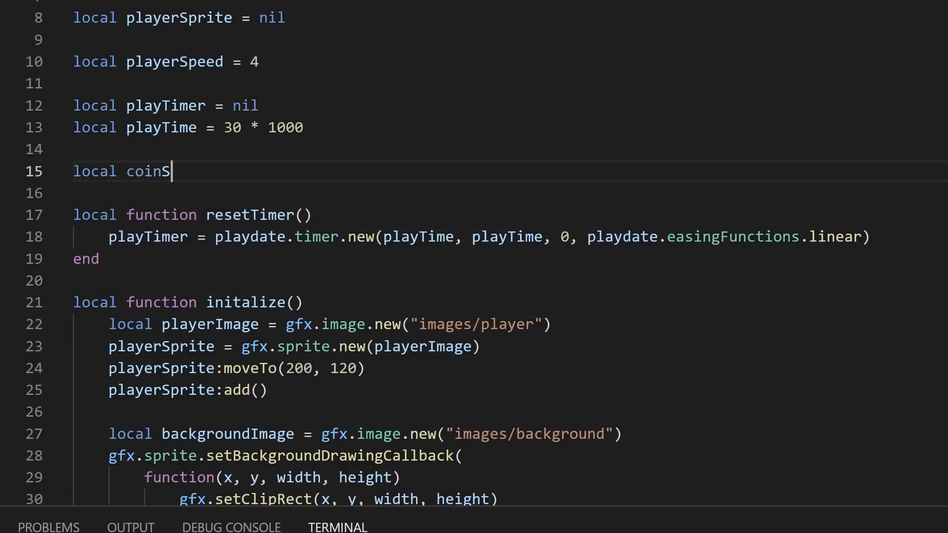
pyautogui.write('prite = nil')
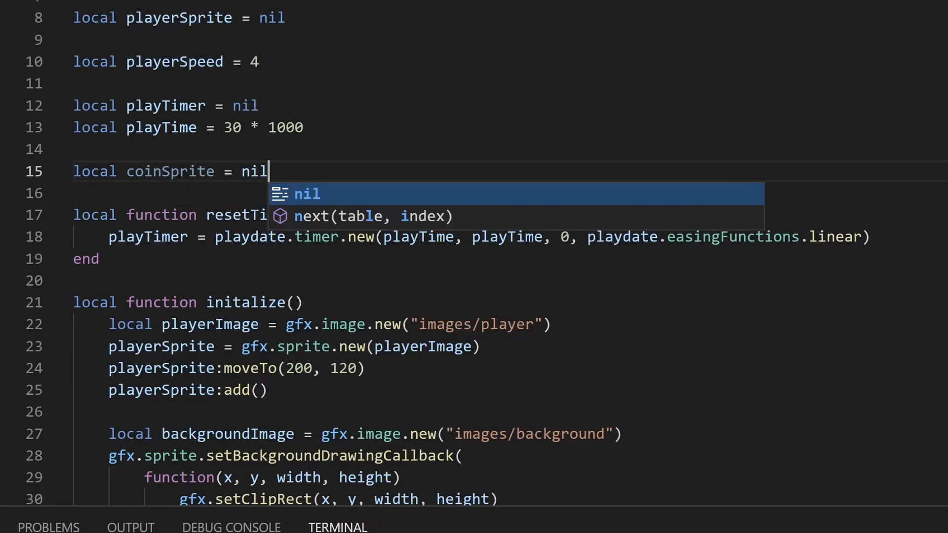
pyautogui.scroll(-3)
pyautogui.write('local randX = math.random(40')
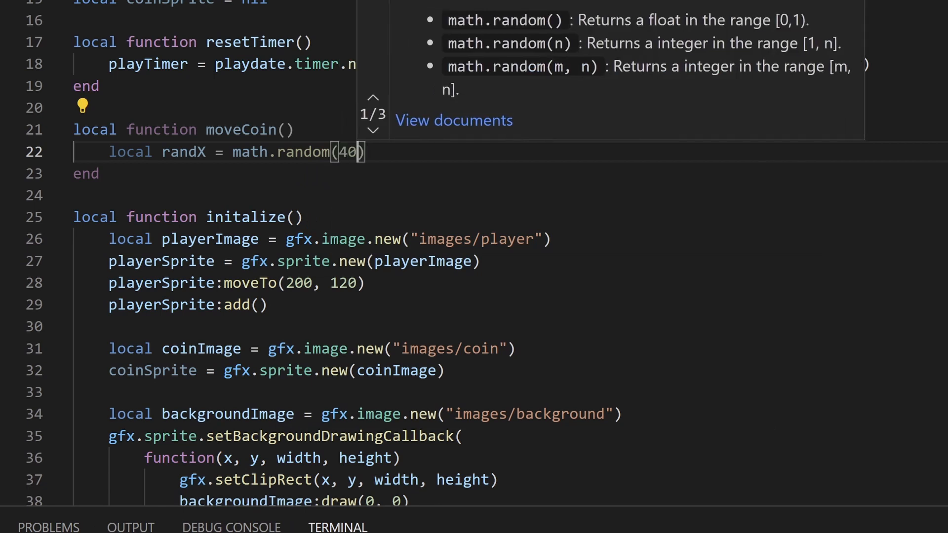
# Step: Write moveCoin() picking randX up to 360 and randY in 40-200, then coinSprite:moveTo(randX, randY)
pyautogui.write(', 360')
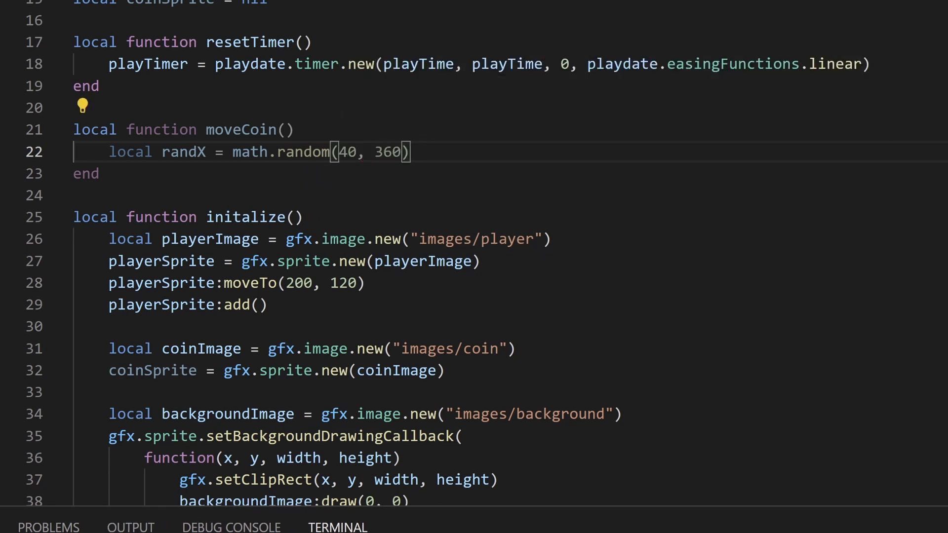
pyautogui.write('local randY = math.')
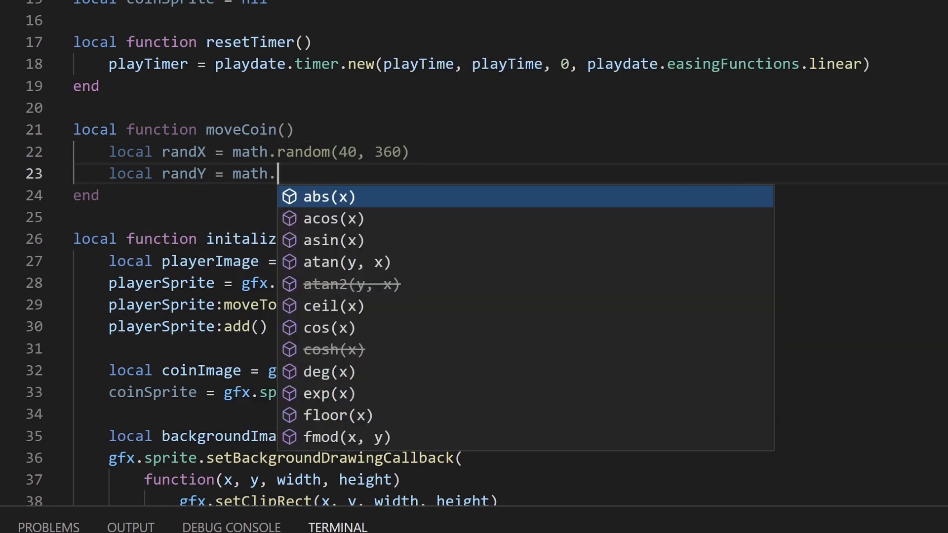
pyautogui.write('random(40, 200)')
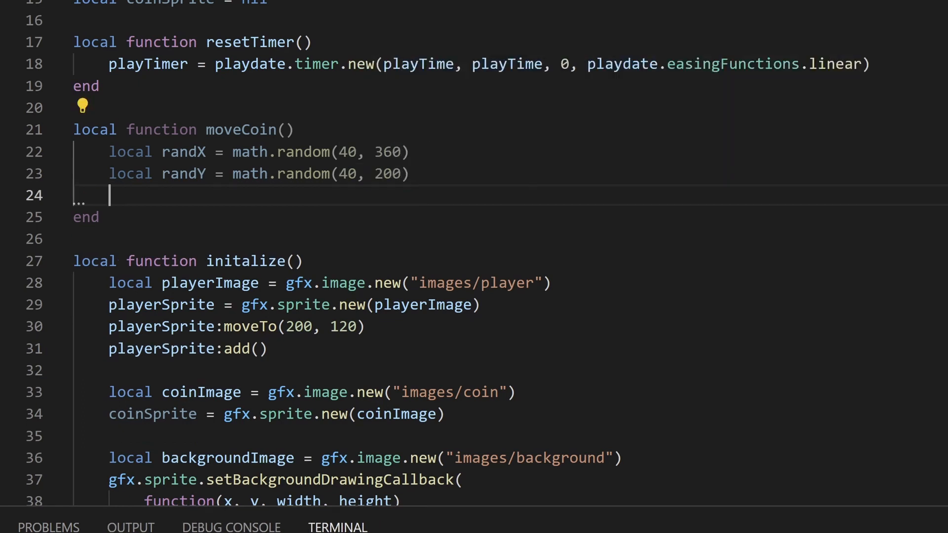
pyautogui.write('coinSprite:moveTo(randX,')
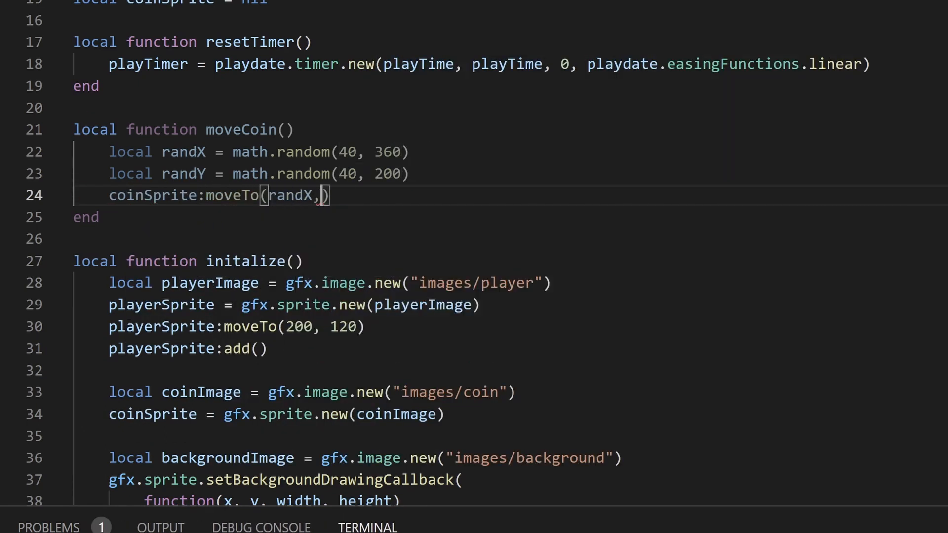
pyautogui.write('randY')
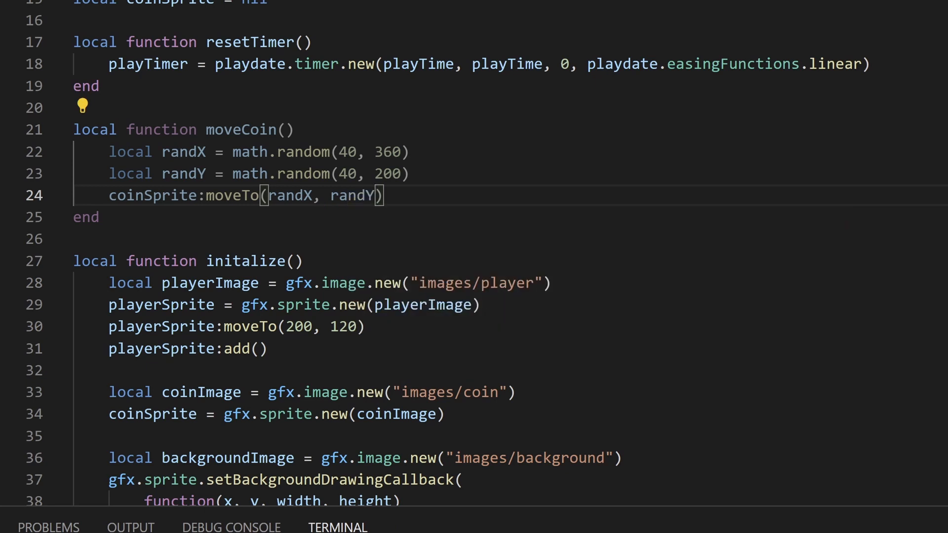
# Step: Seed the generator with math.randomseed(playdate.getSecondsSinceEpoch()) in initialize
pyautogui.write('math.randomseed(playdate.getSecondsSinceEpoch(')
pyautogui.write('coinSprite:add()')
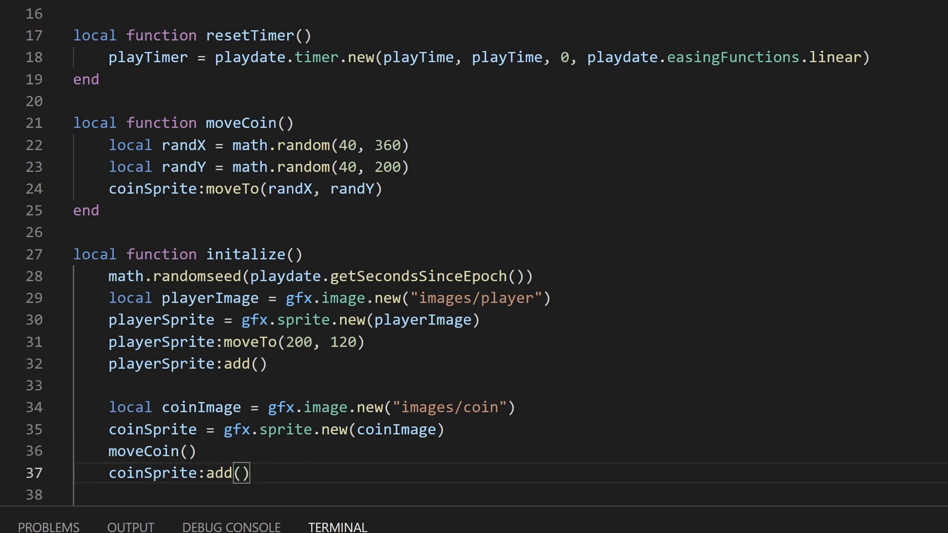
pyautogui.scroll(-3)
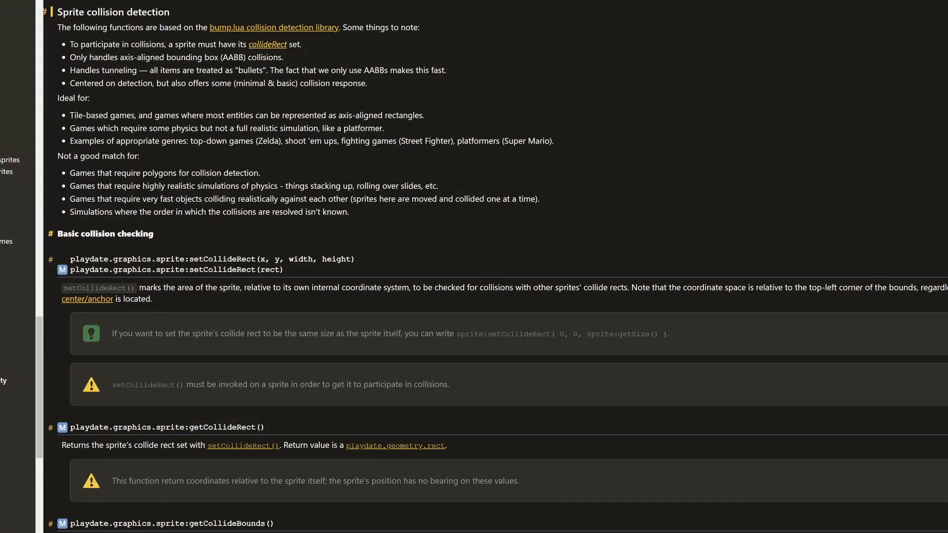
# Step: Scroll the Playdate SDK docs to the sprite collision functions down to allOverlappingSprites
pyautogui.scroll(-3)
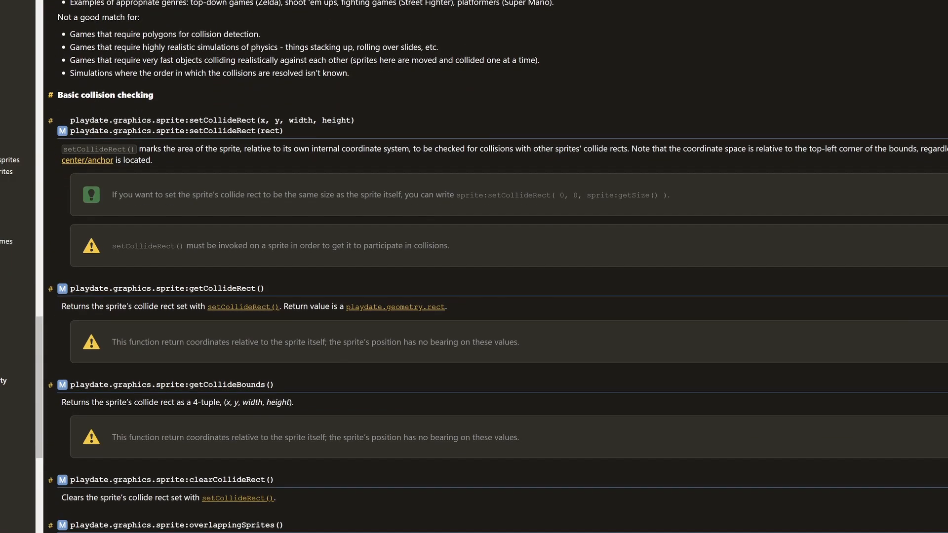
pyautogui.scroll(-3)
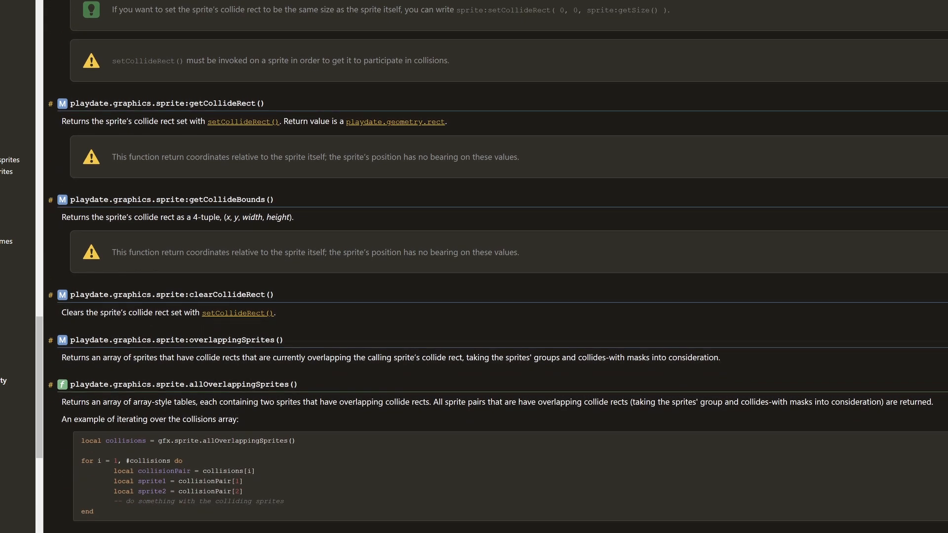
pyautogui.scroll(-3)
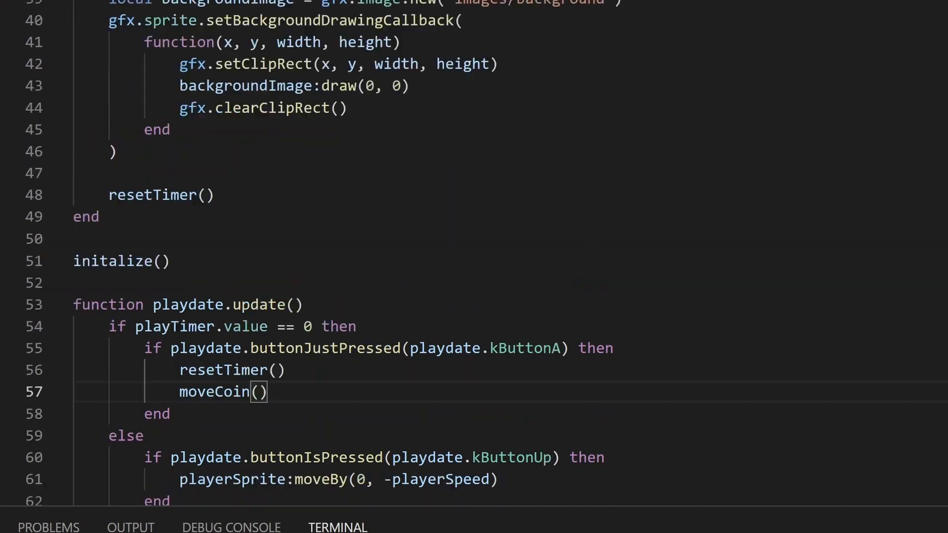
# Step: Give playerSprite and coinSprite collide rects of 0, 0 and their own getSize()
pyautogui.write('pl')
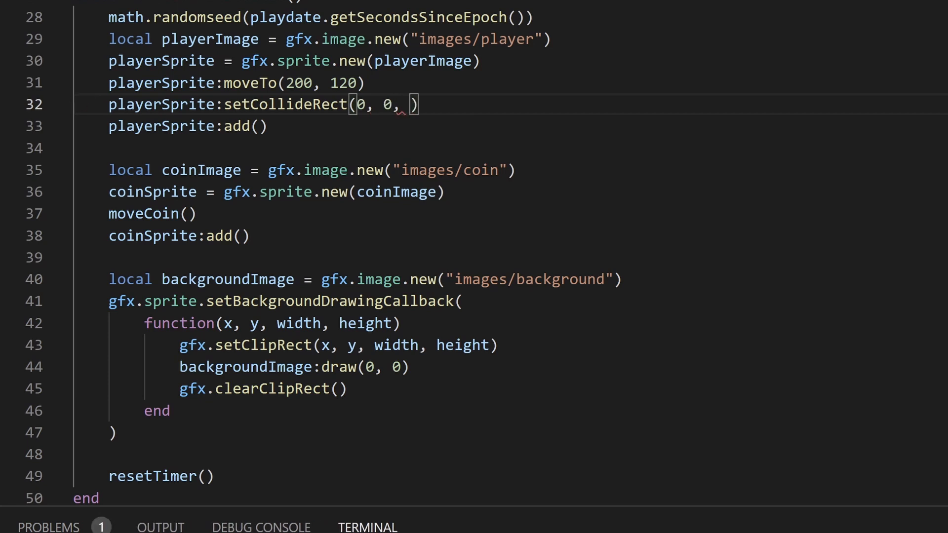
pyautogui.write('playerSprite:g')
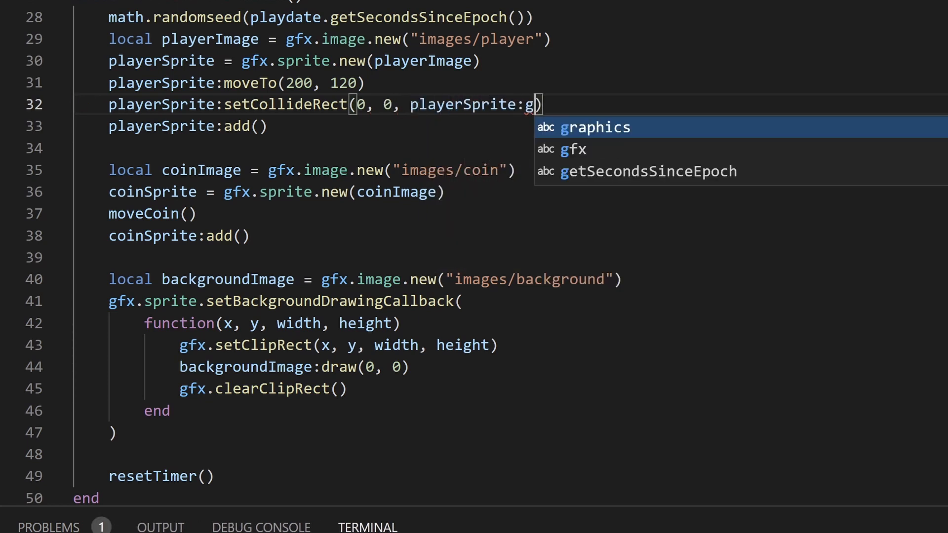
pyautogui.write('etSize()')
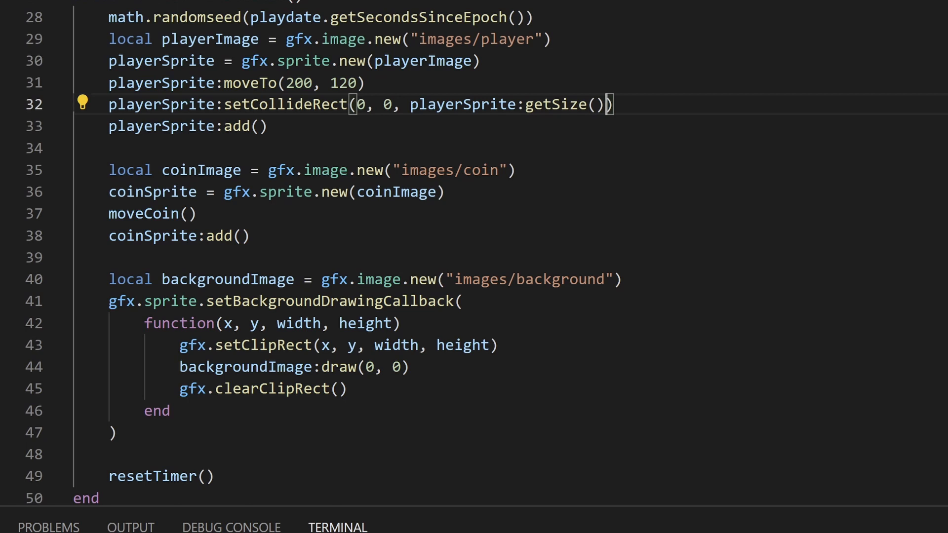
pyautogui.write('coinSprite:setCollideRect(0, 0')
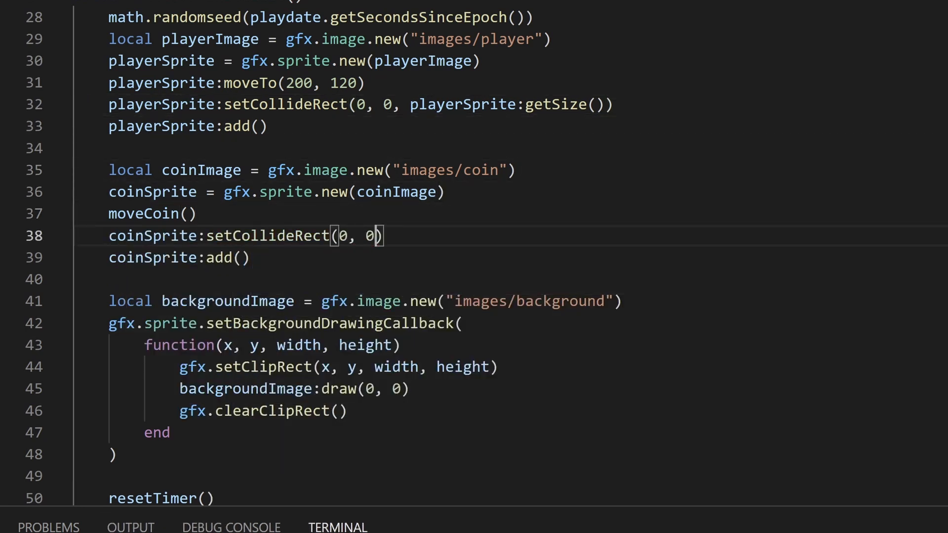
pyautogui.write(', coinSprite:getSize()')
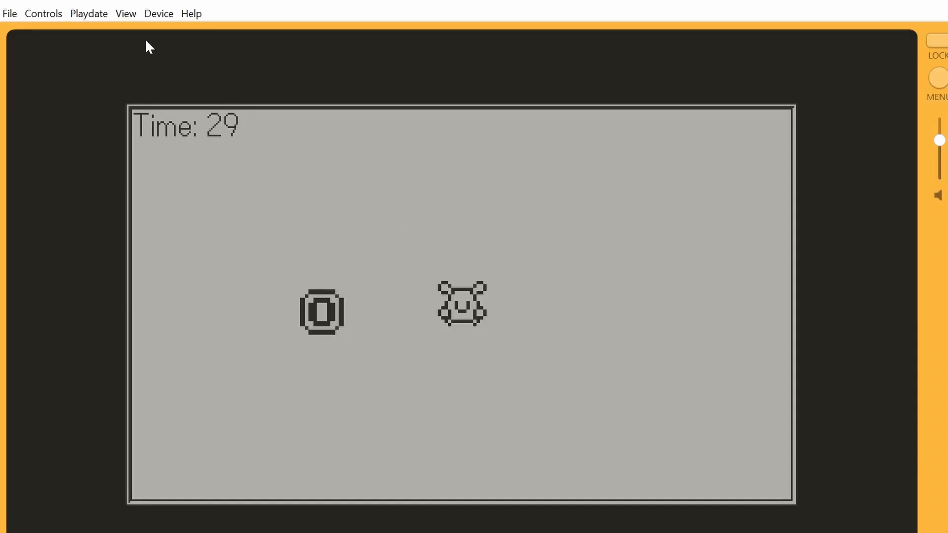
# Step: Enable Show Sprite Collisions in the simulator's View menu
pyautogui.click(126, 13)
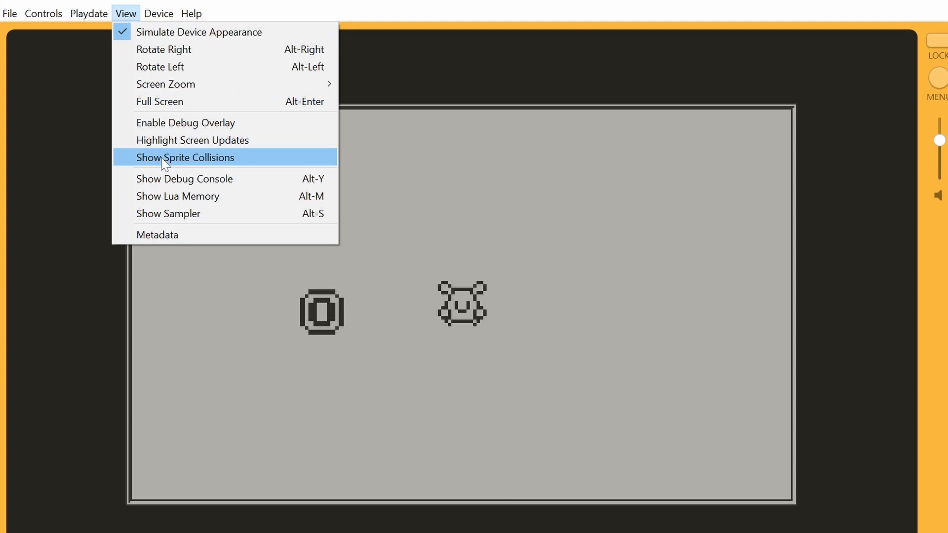
pyautogui.click(184, 157)
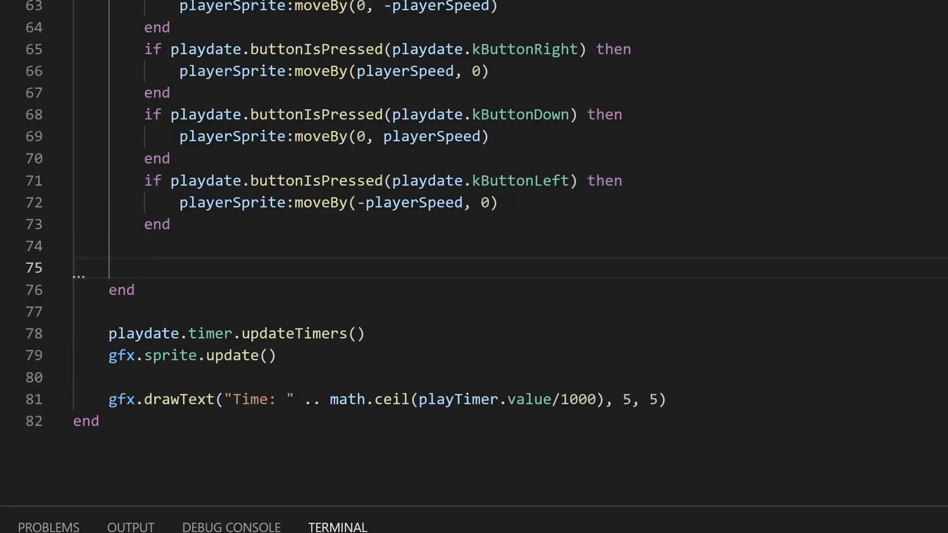
# Step: Get collisions from coinSprite:overlappingSprites() and call moveCoin() when #collisions >= 1
pyautogui.write('local collisions')
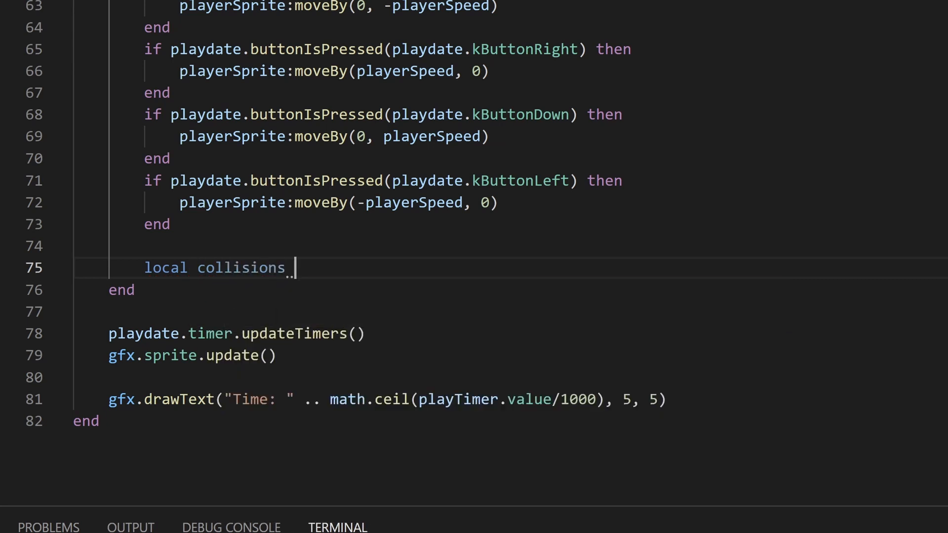
pyautogui.write('= coinSprite:overlappingSprites(')
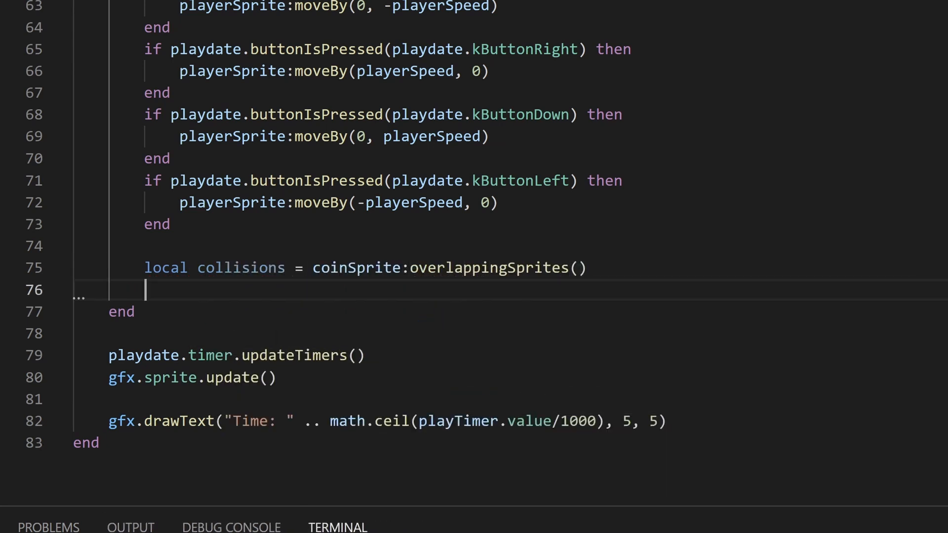
pyautogui.write('if #collisions >= 1 then')
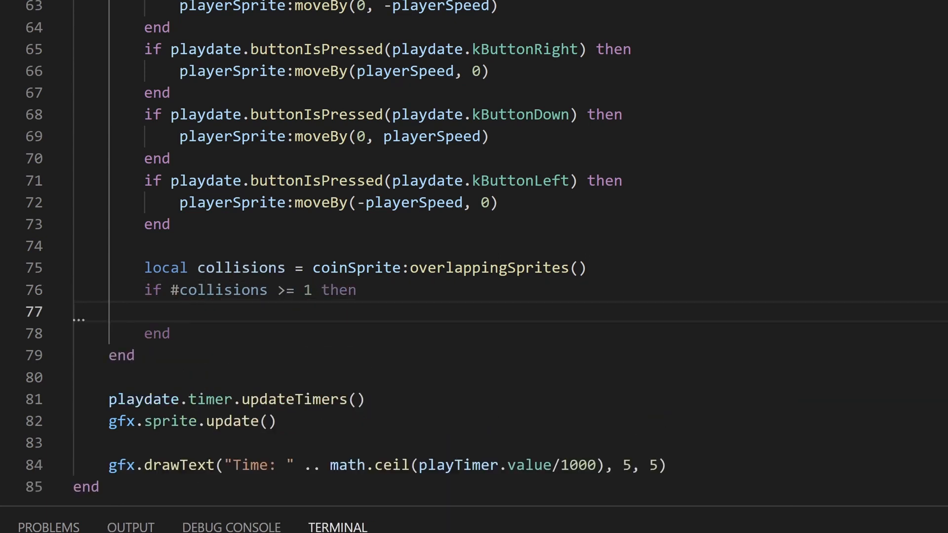
pyautogui.write('moveCoin()')
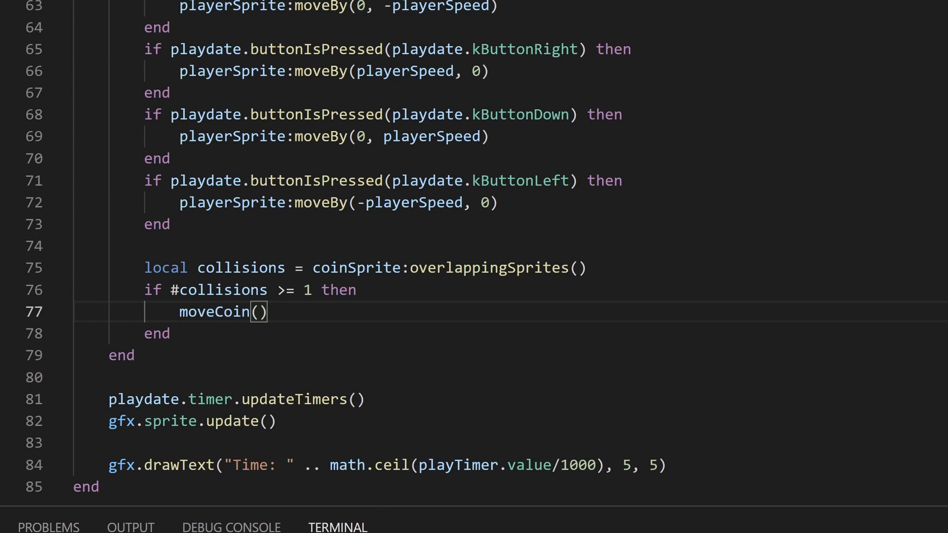
# Step: Declare score = 0, add score += 1 on collision, and begin gfx.drawText("Score: " .. score)
pyautogui.write('local sco')
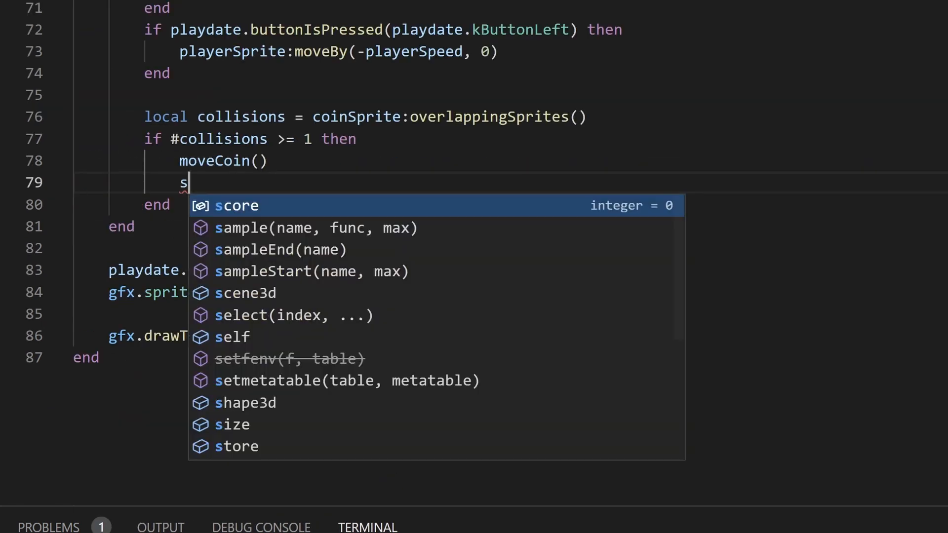
pyautogui.write('core += 1')
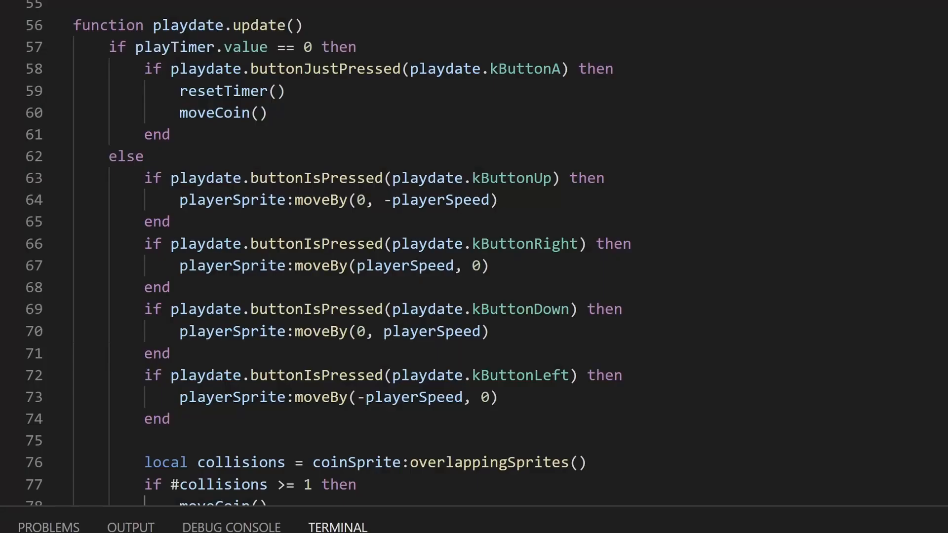
pyautogui.write('score =')
pyautogui.write('gfx.draw')
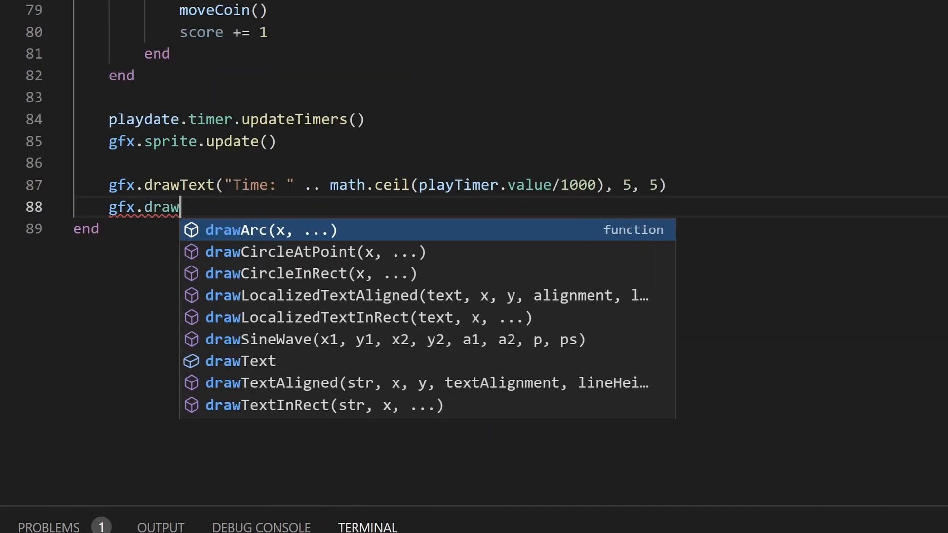
pyautogui.write('Text("Score: " .. s')
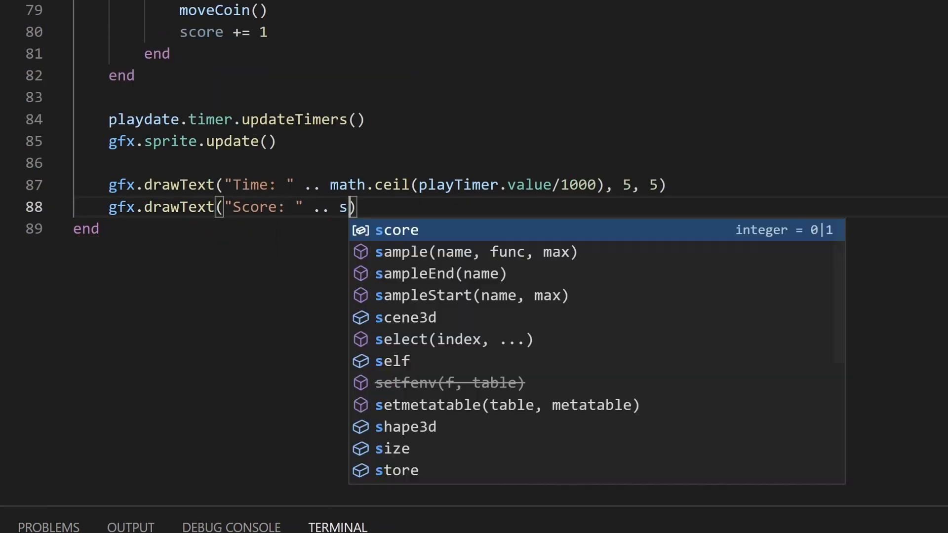